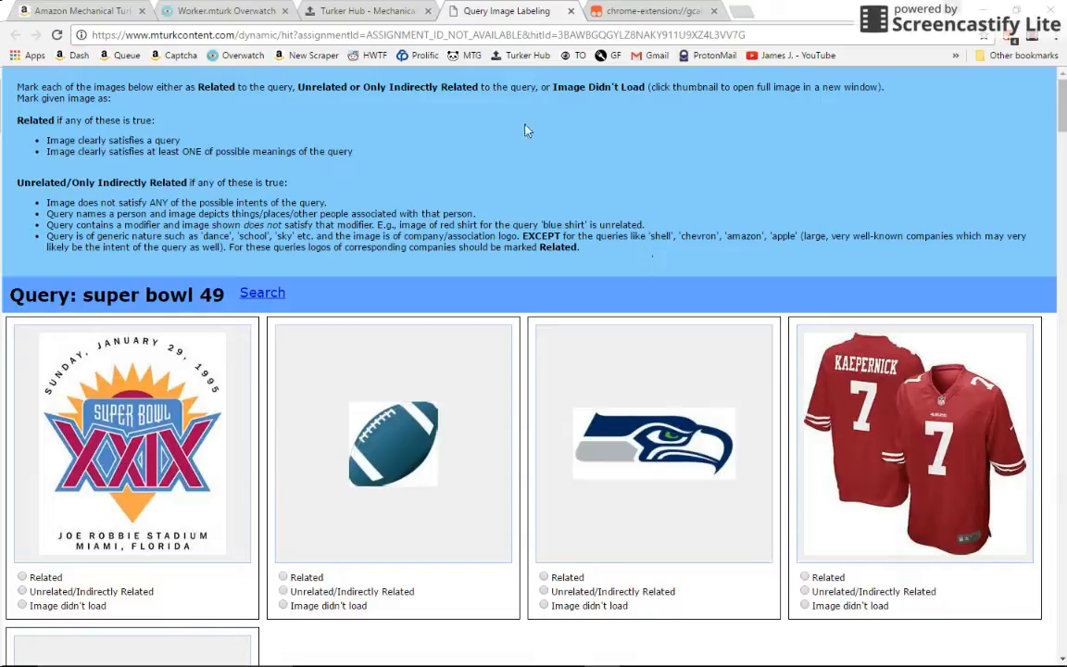
mouse_move(480, 248)
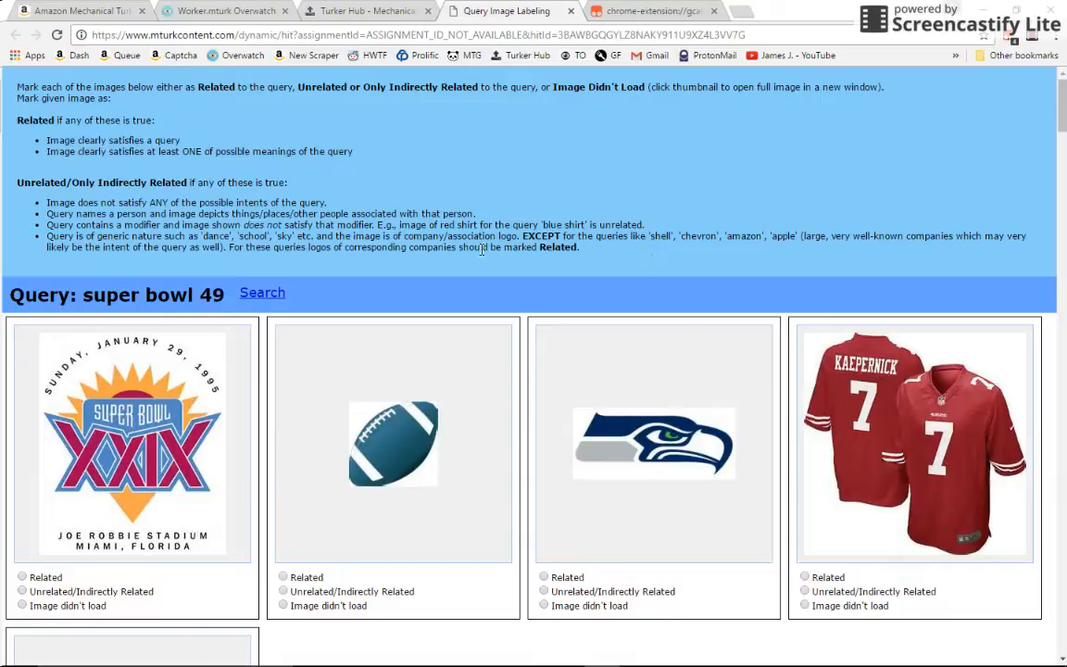
- Check the super bowl 49 HIT's Related marks, then view the RNRscript code
click(653, 10)
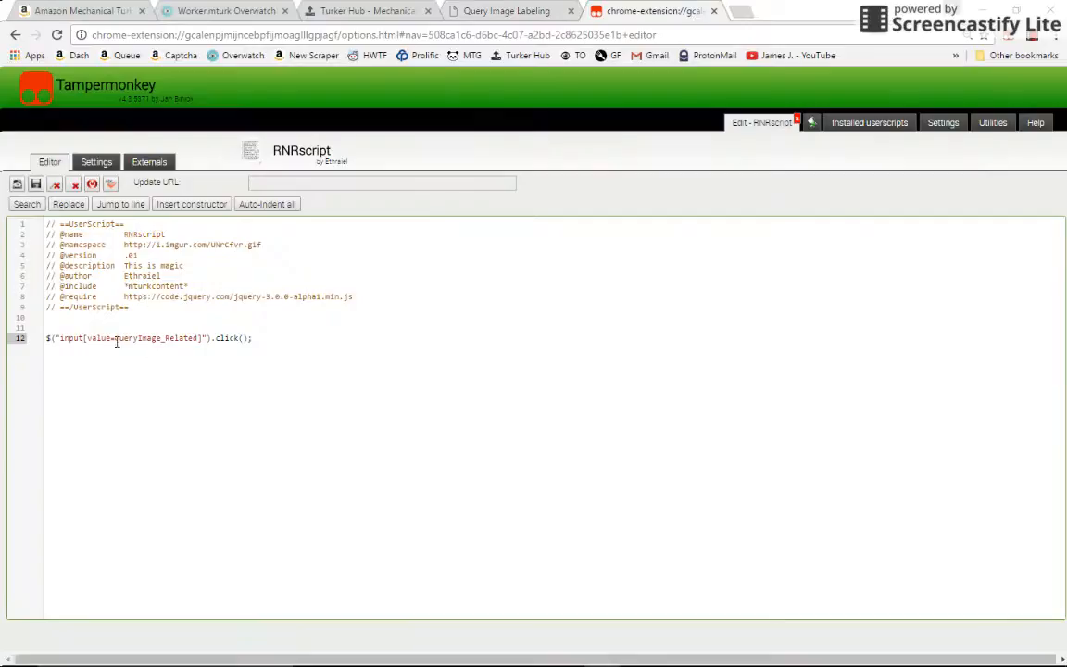
click(507, 10)
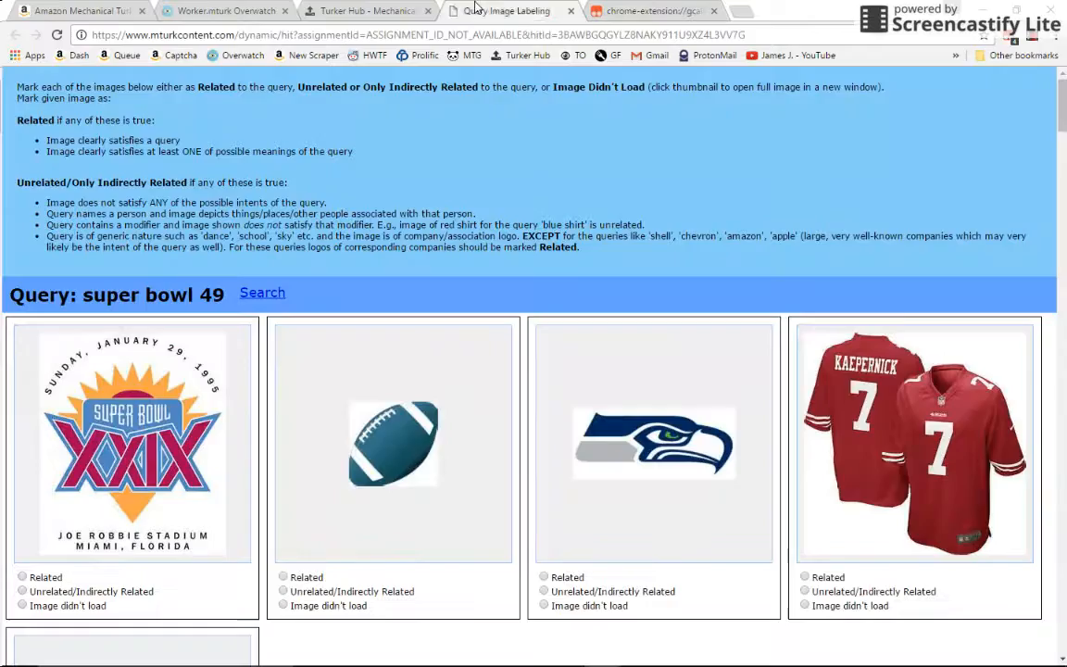
mouse_move(381, 360)
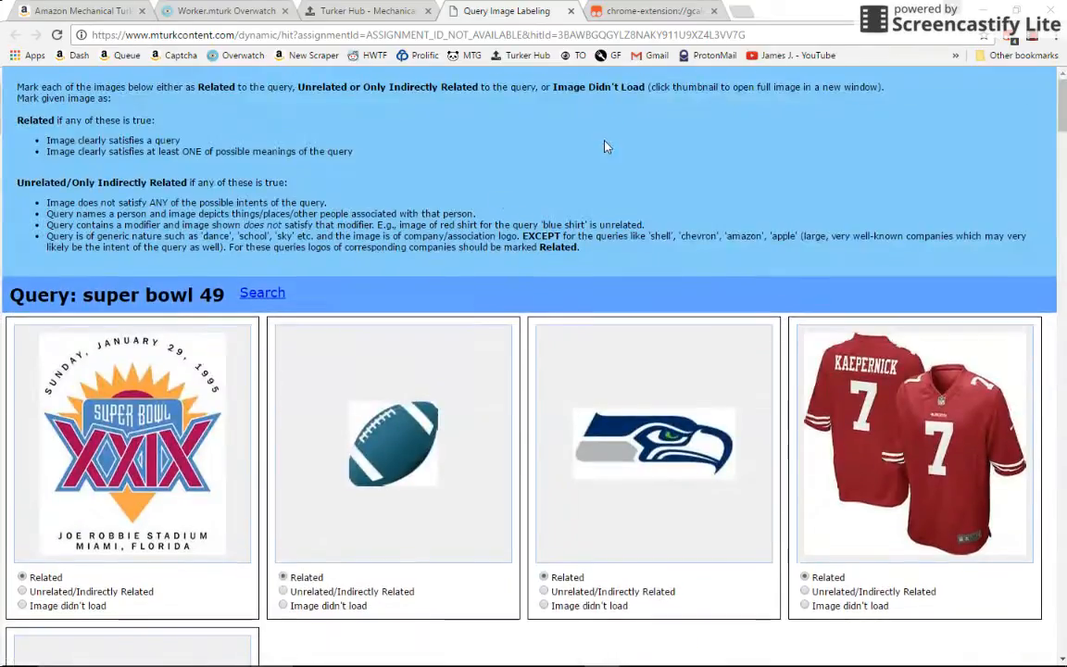
click(653, 10)
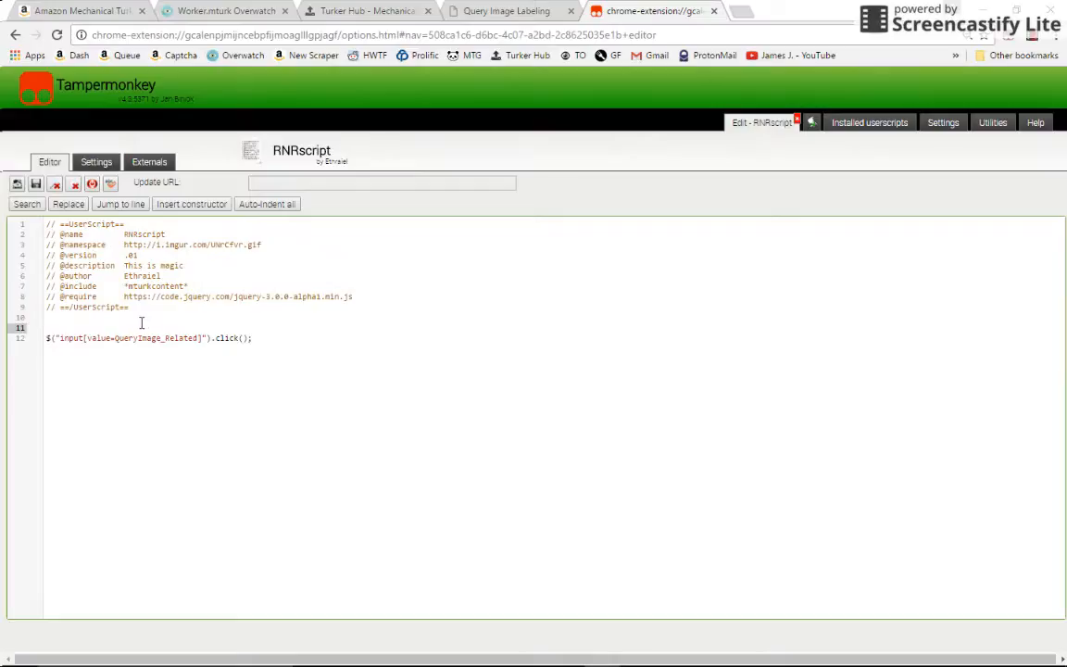
mouse_move(170, 325)
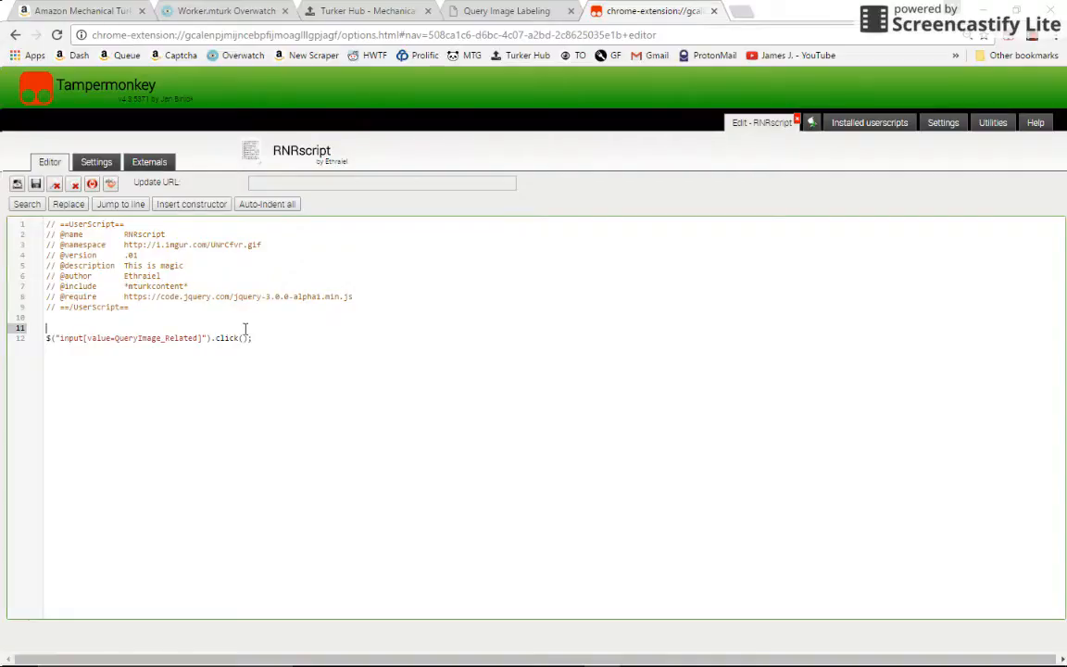
- Declare var sanity = ""; on a new line above RNRscript's Related-clicking line
click(510, 10)
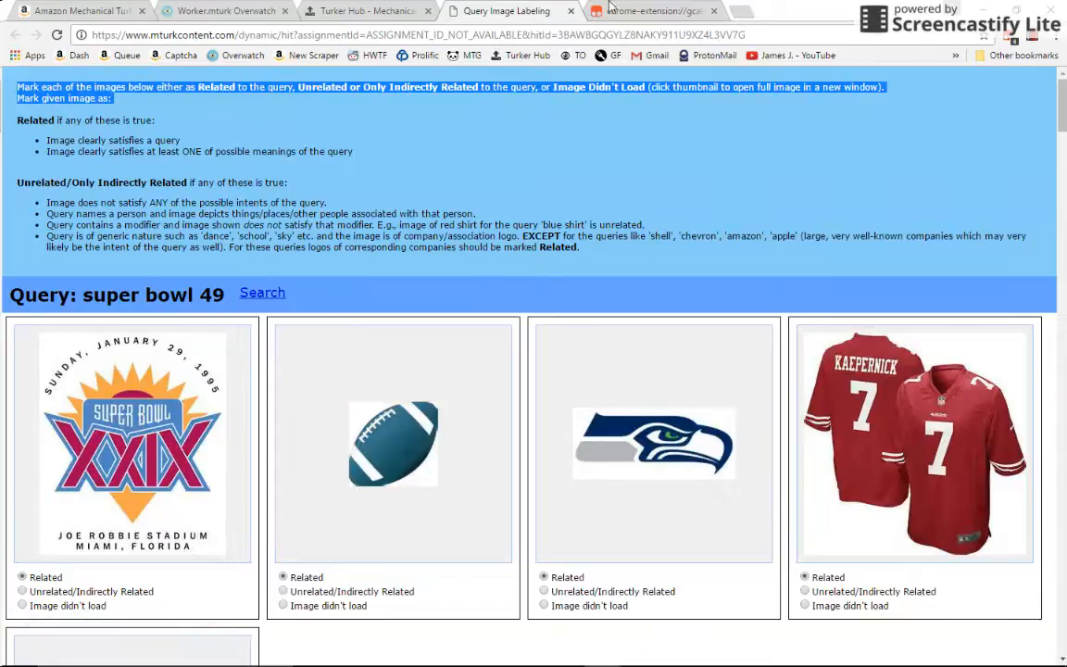
click(653, 11)
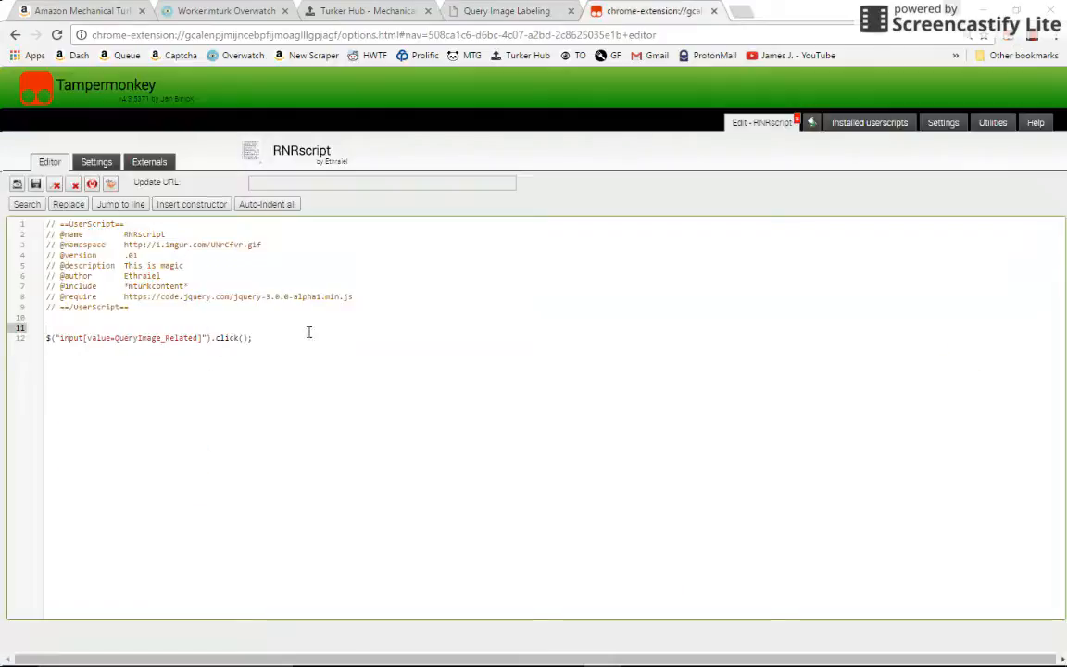
click(505, 10)
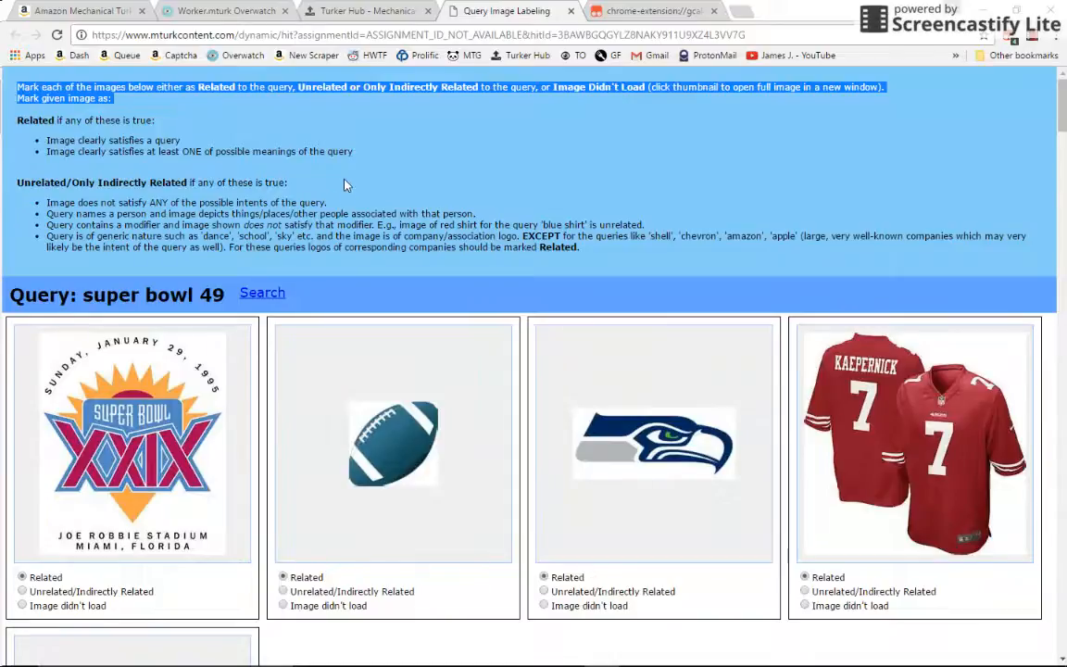
mouse_move(367, 121)
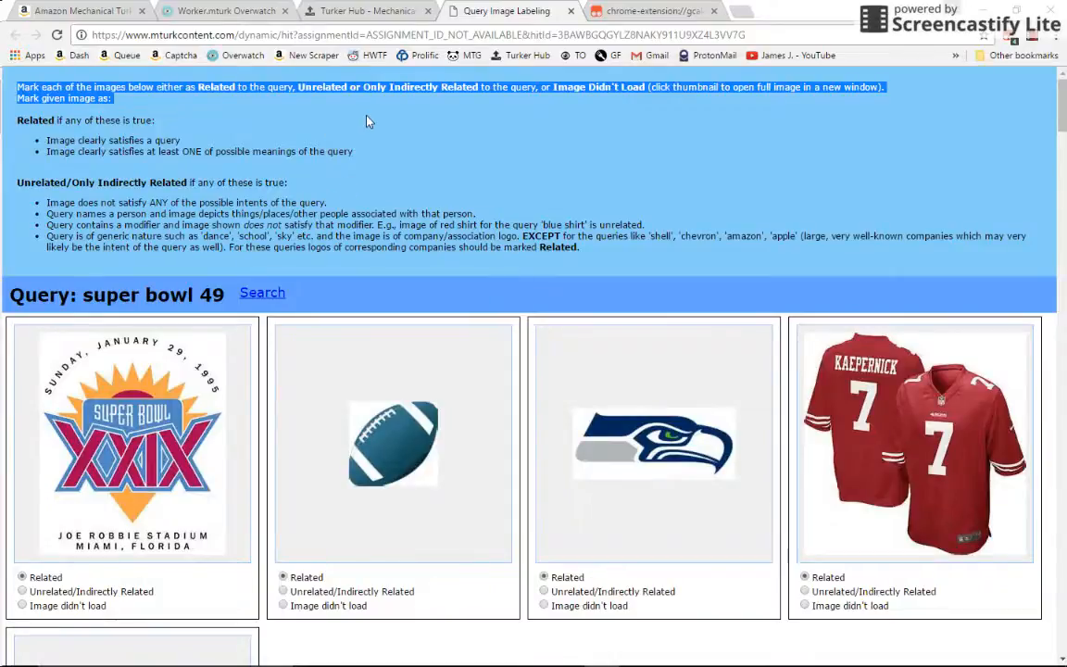
click(653, 10)
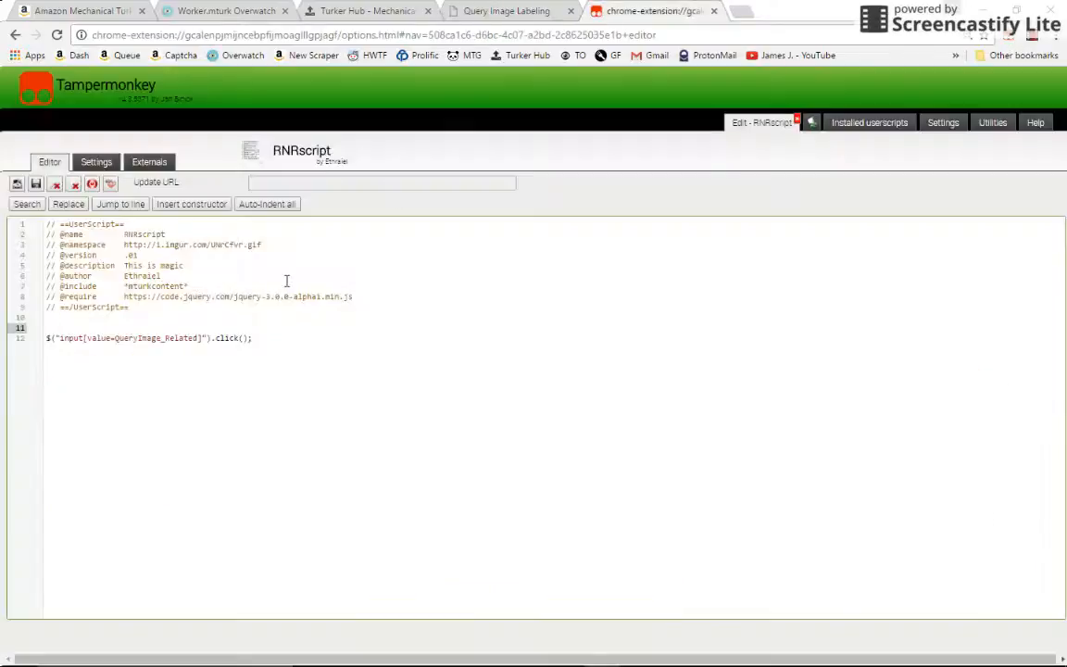
click(187, 317)
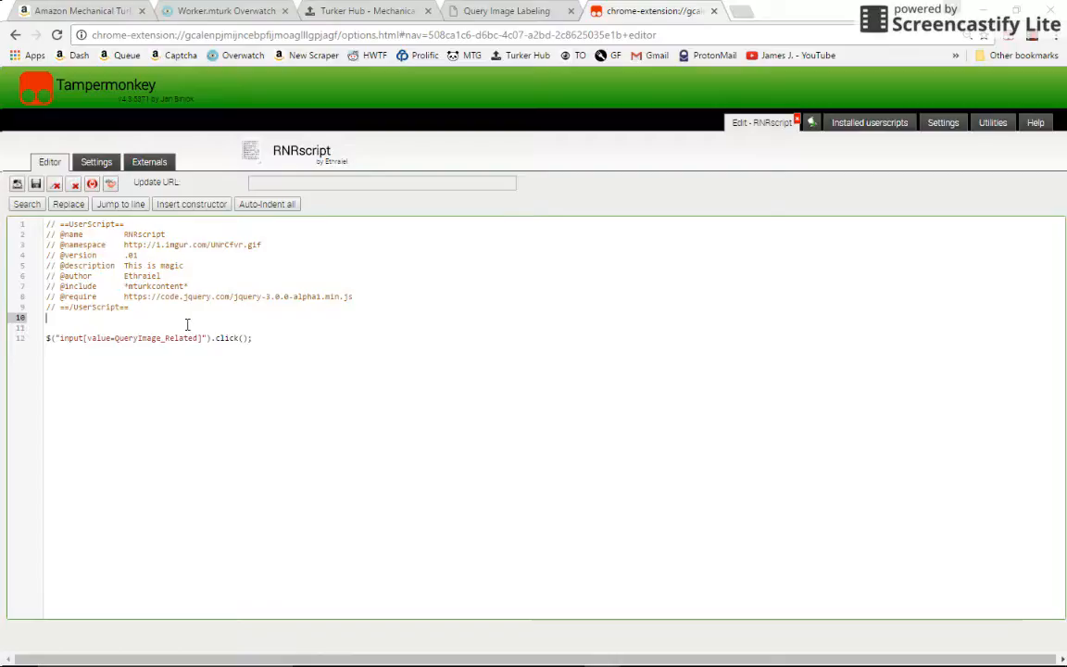
text(var sanity = "";)
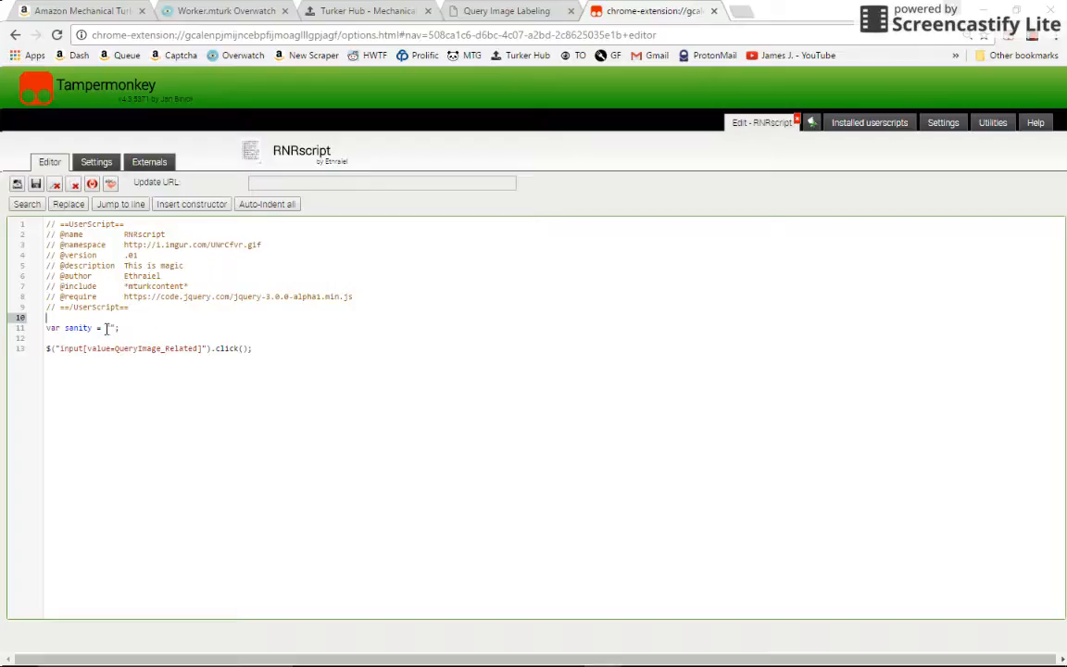
click(508, 10)
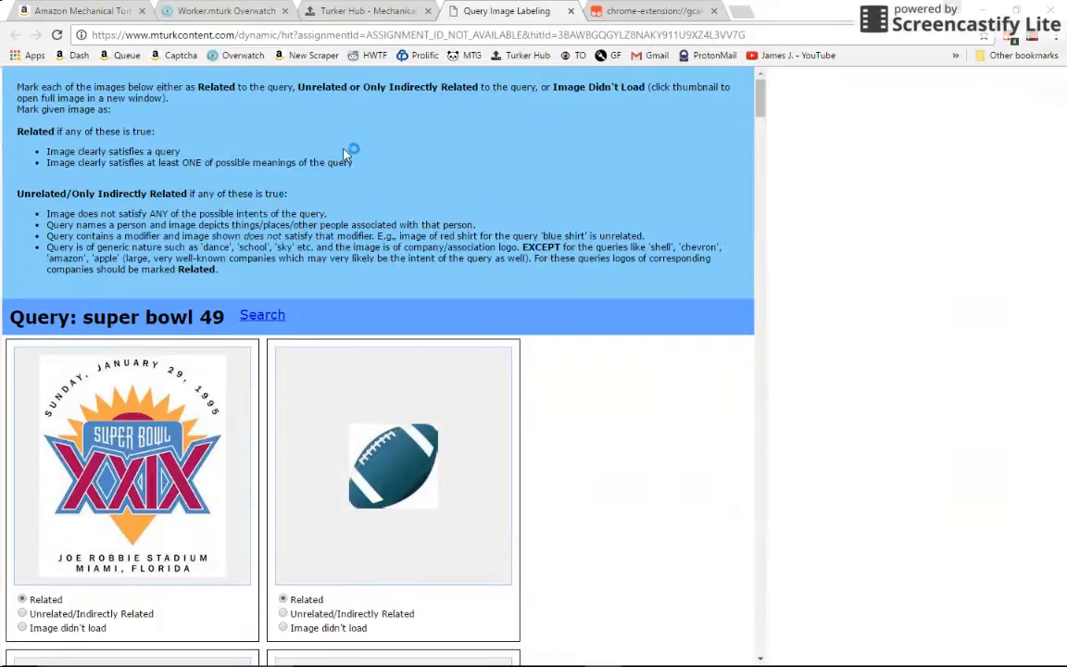
- Open DevTools Elements and inspect the header's div.inner with its bold tags
key(F12)
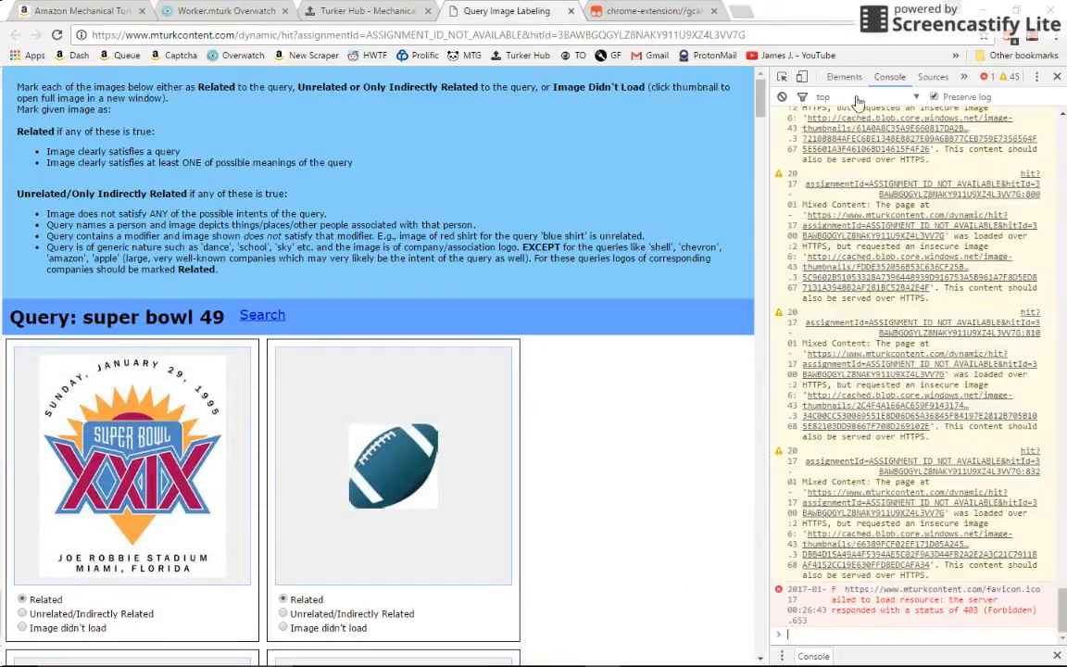
click(844, 77)
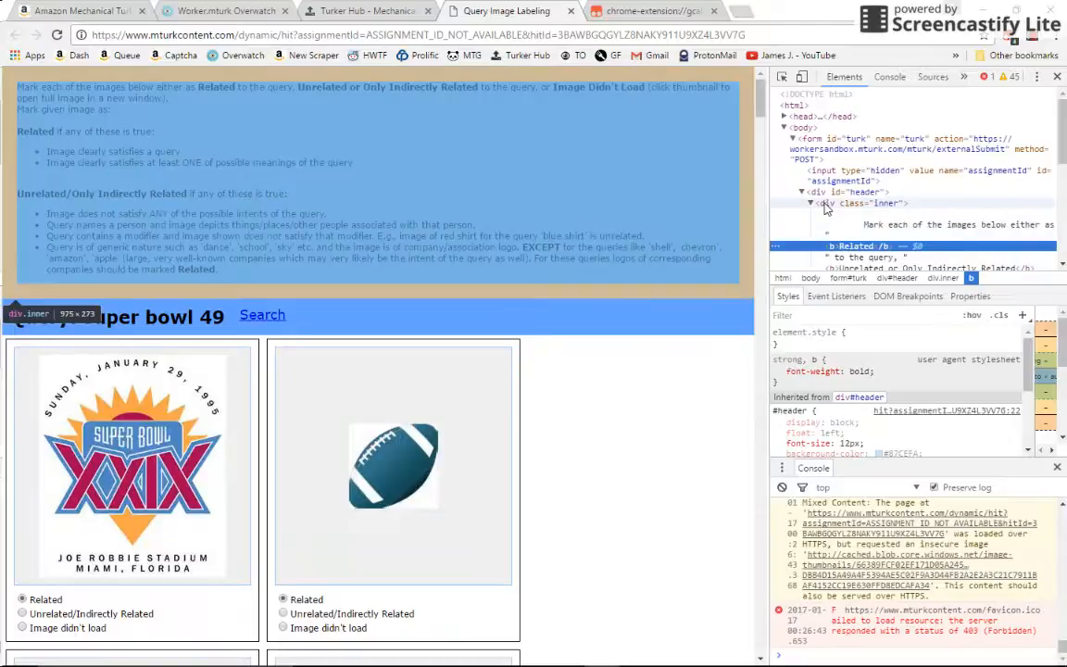
click(829, 203)
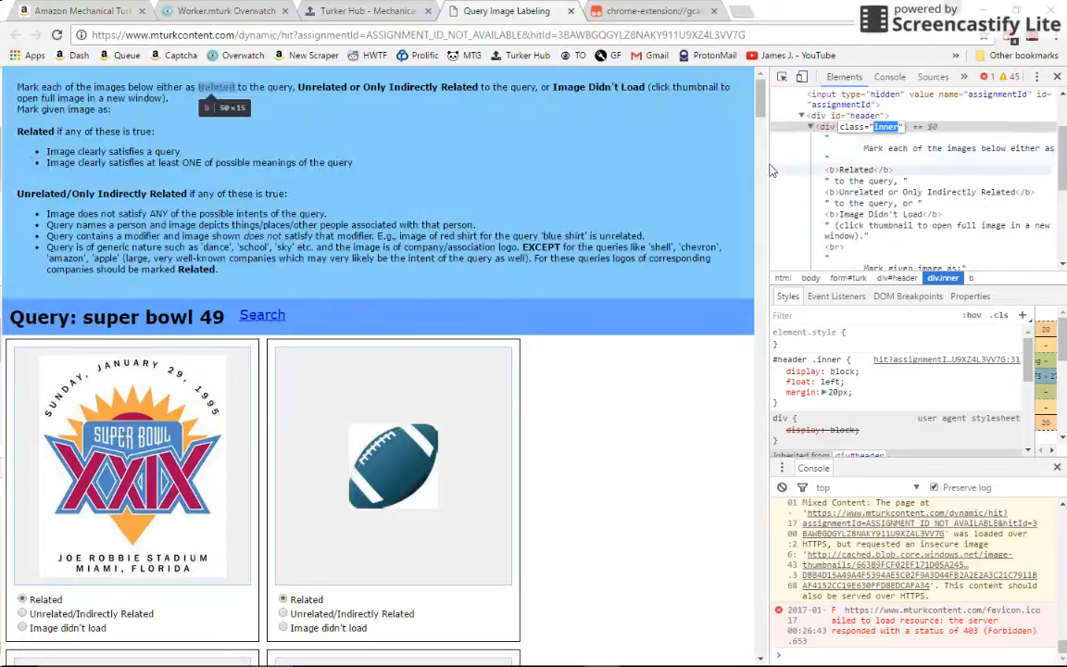
click(655, 10)
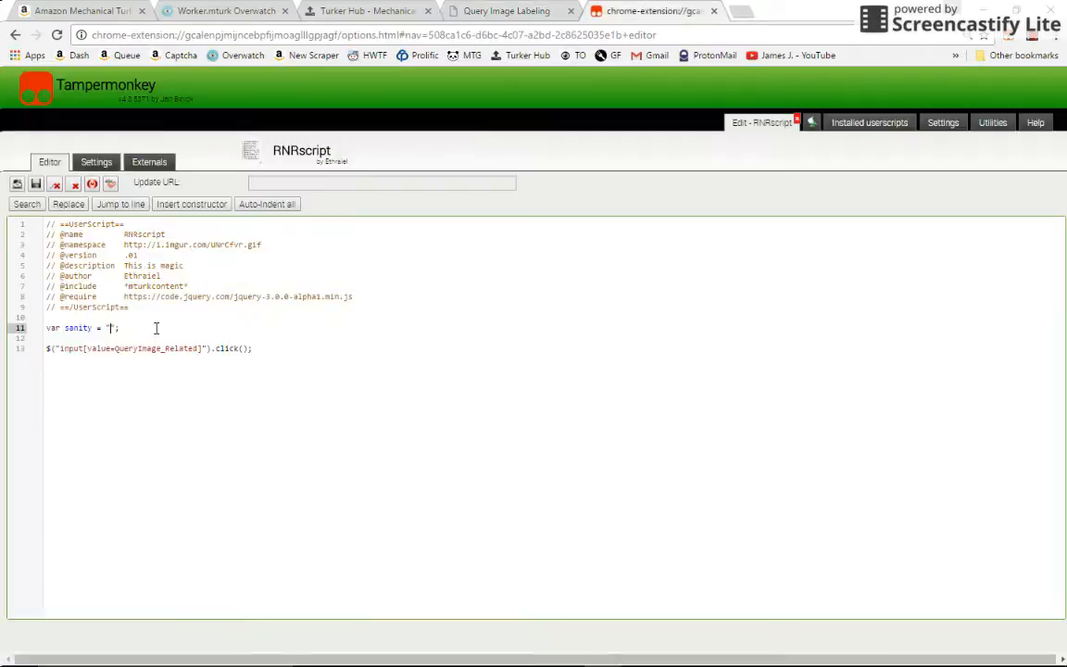
click(504, 10)
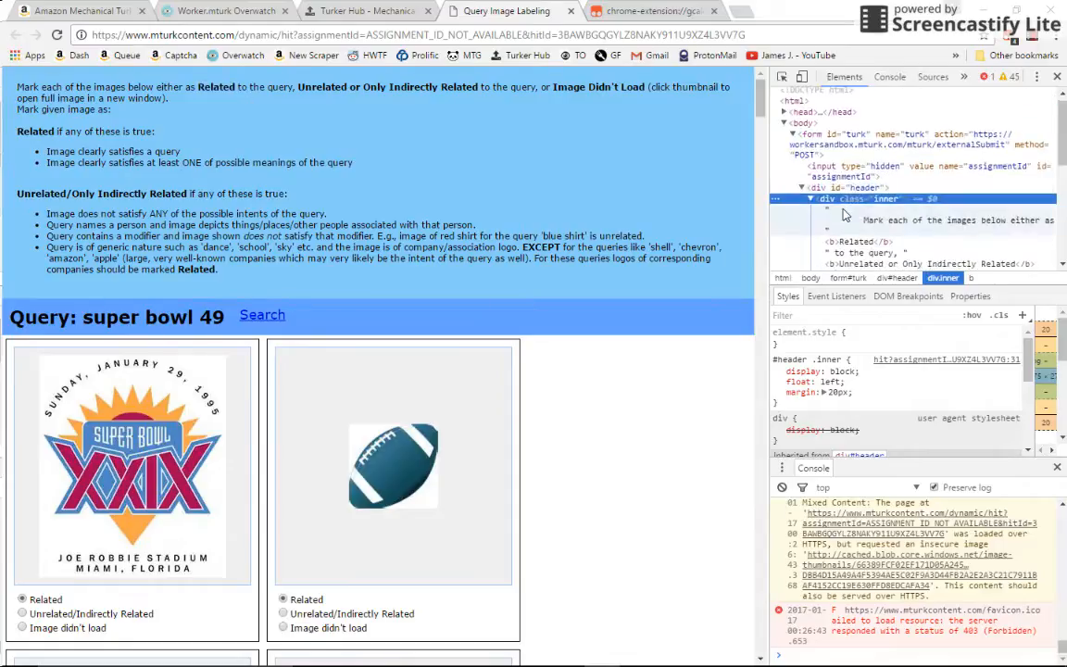
- Write console.log("Hello TurkerHub") above the click line and save RNRscript
click(653, 10)
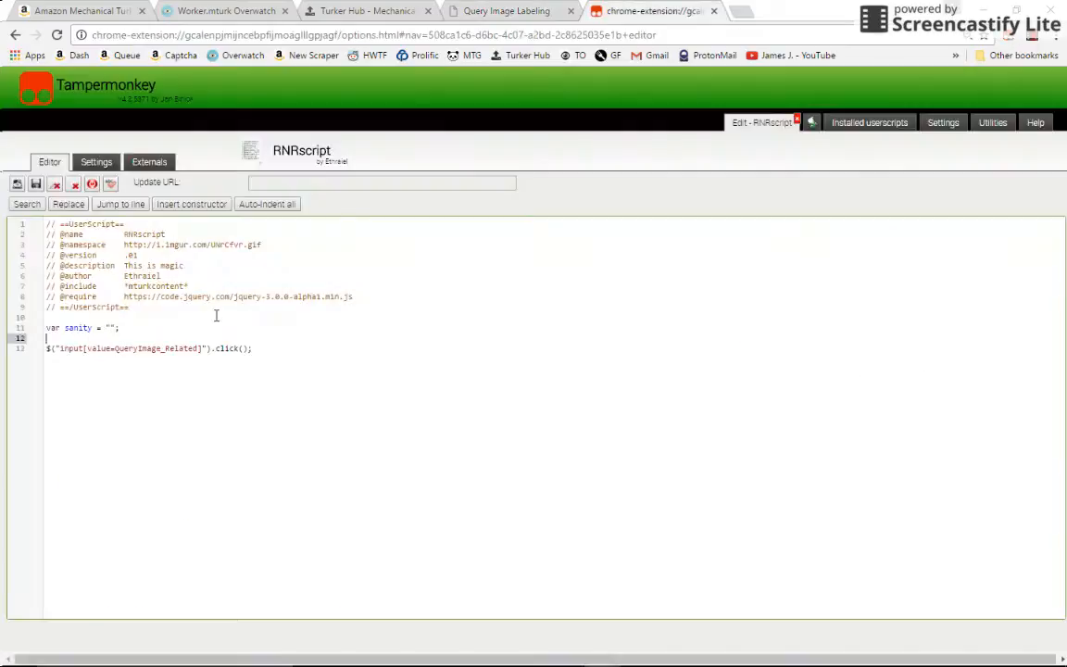
text(console.log)
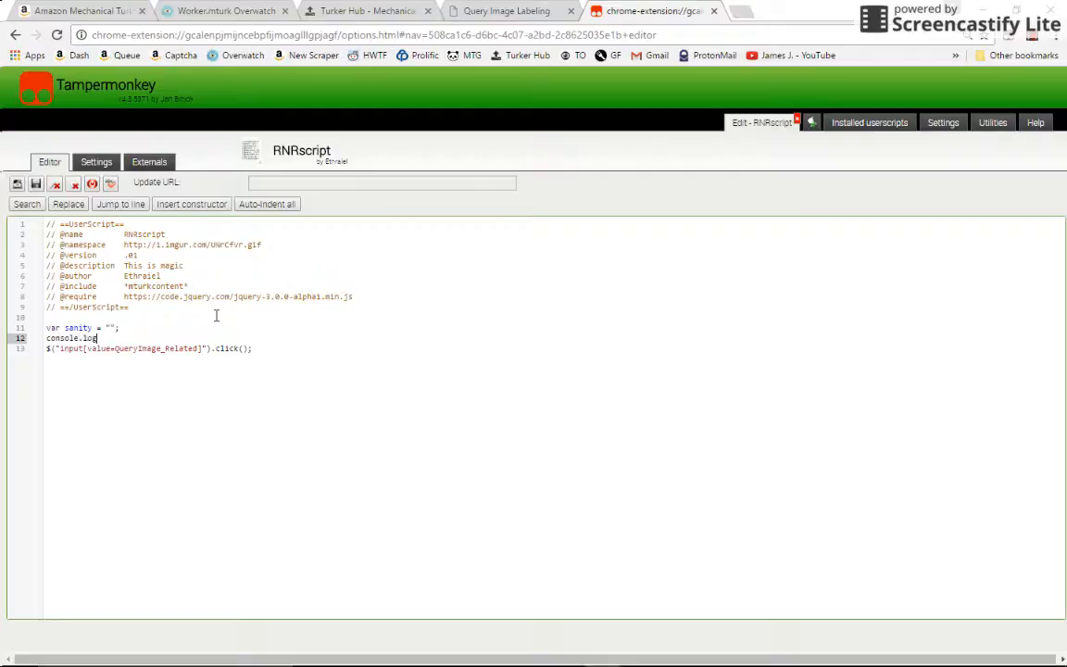
text(();)
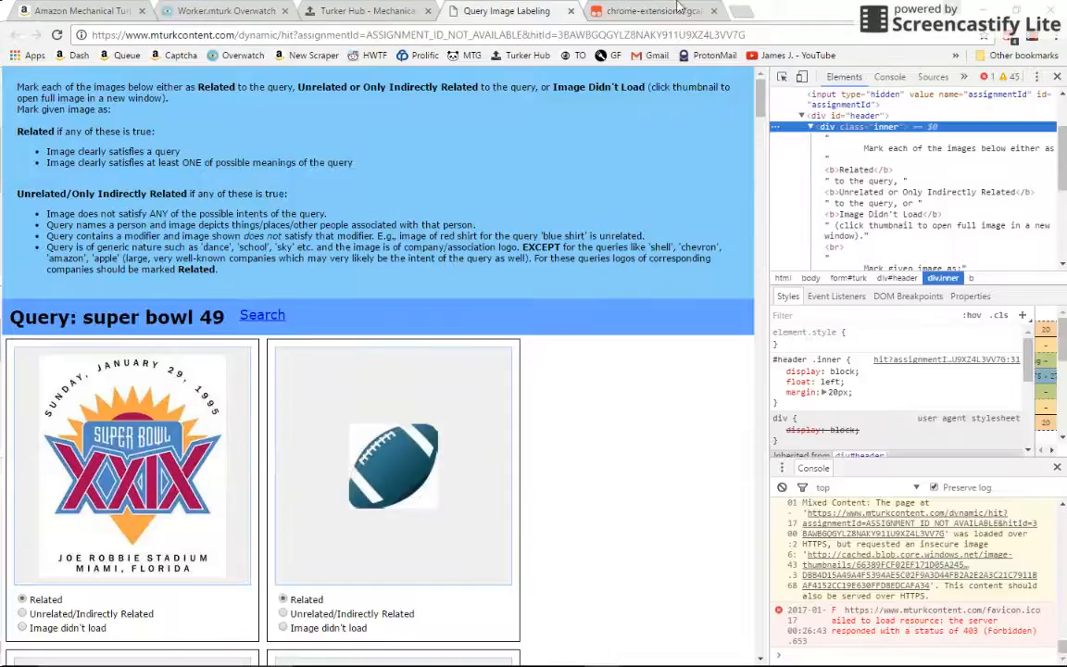
click(653, 10)
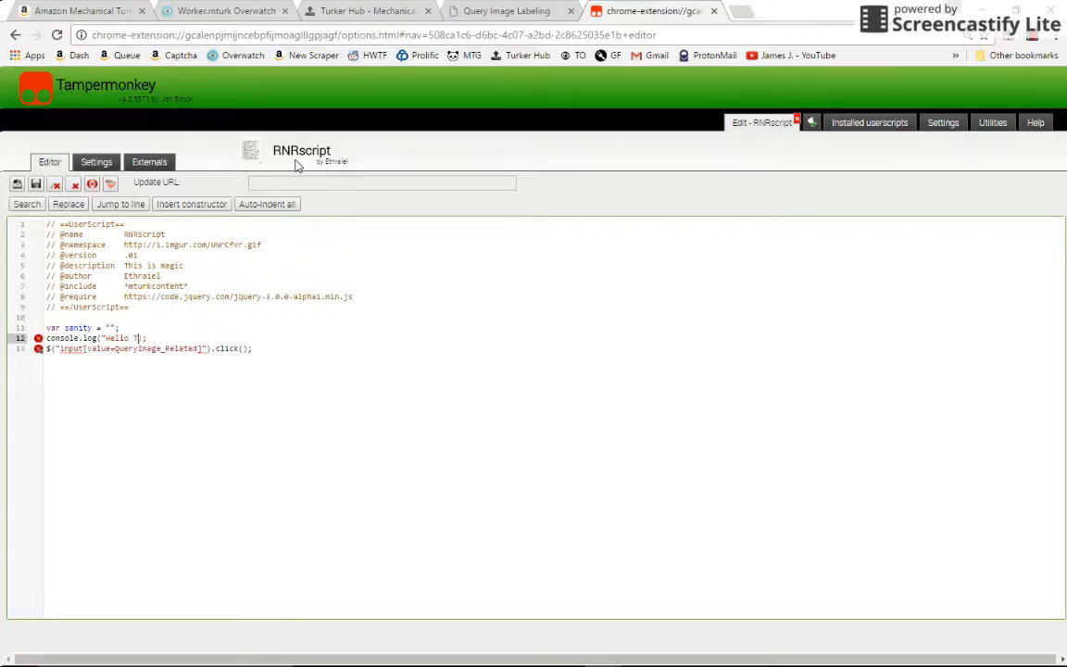
text(urkerHub)
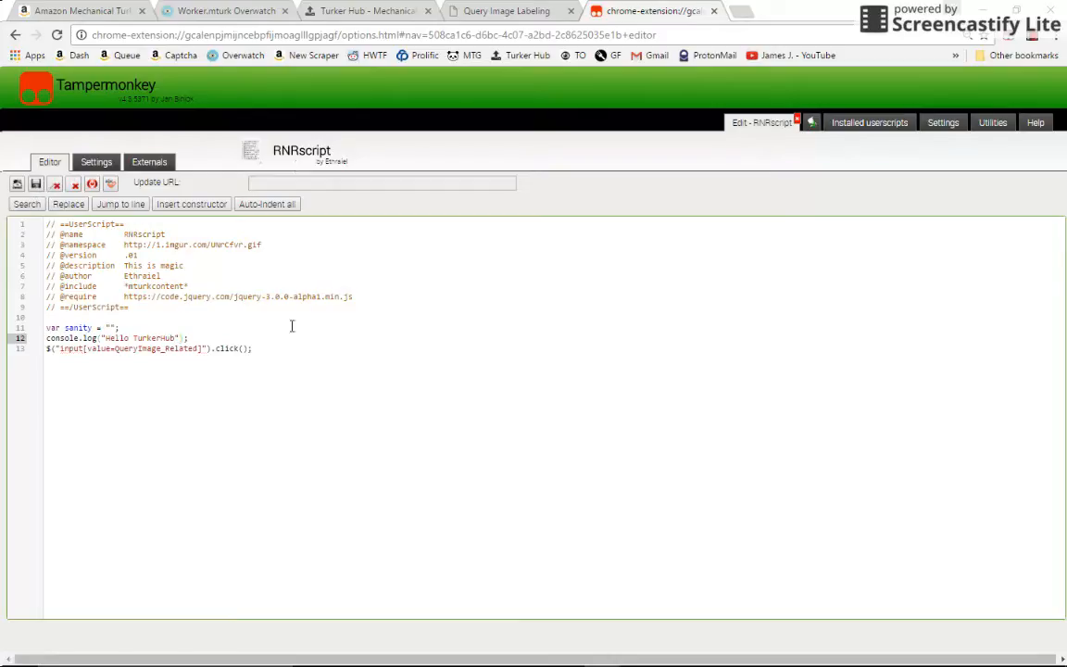
click(36, 184)
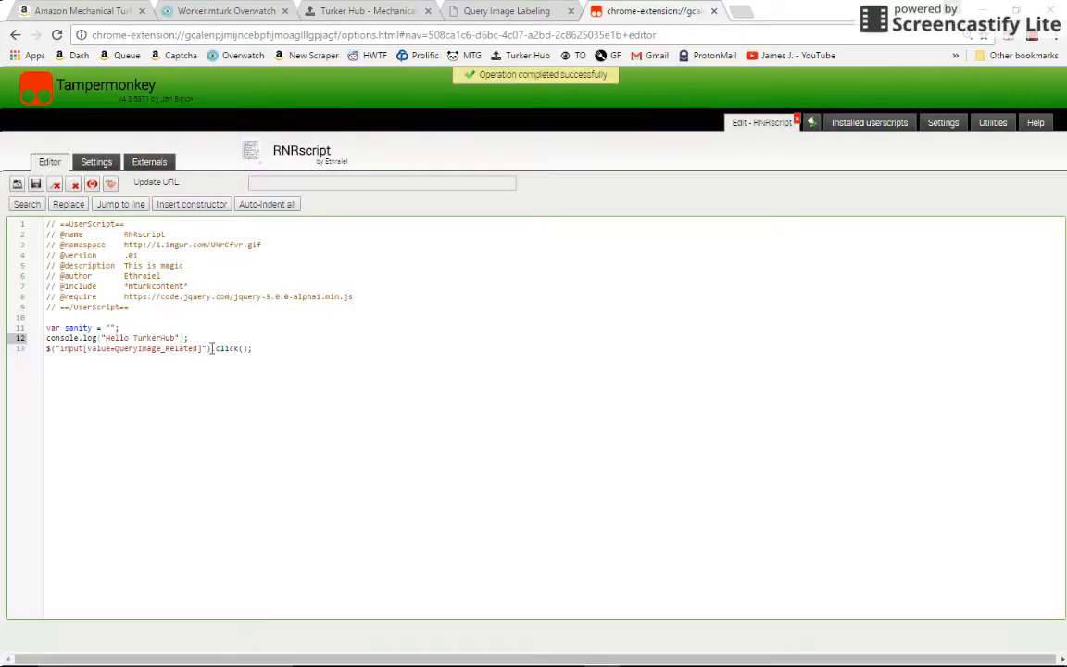
- Check the HIT console for Hello TurkerHub, then select the log line and TurkerHub in the editor
click(506, 10)
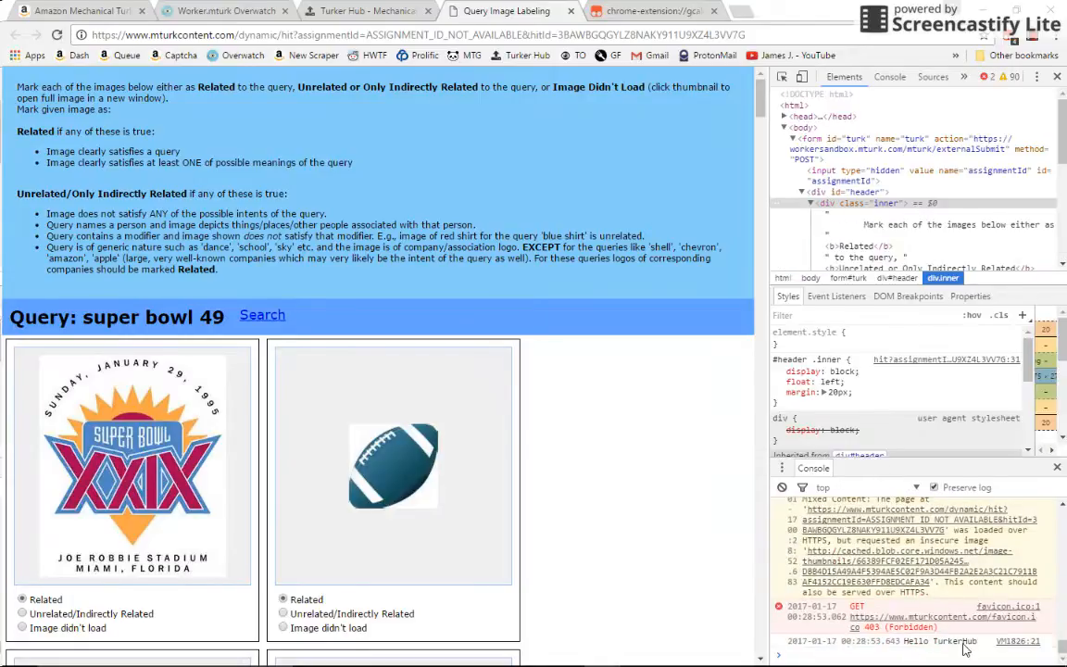
click(653, 10)
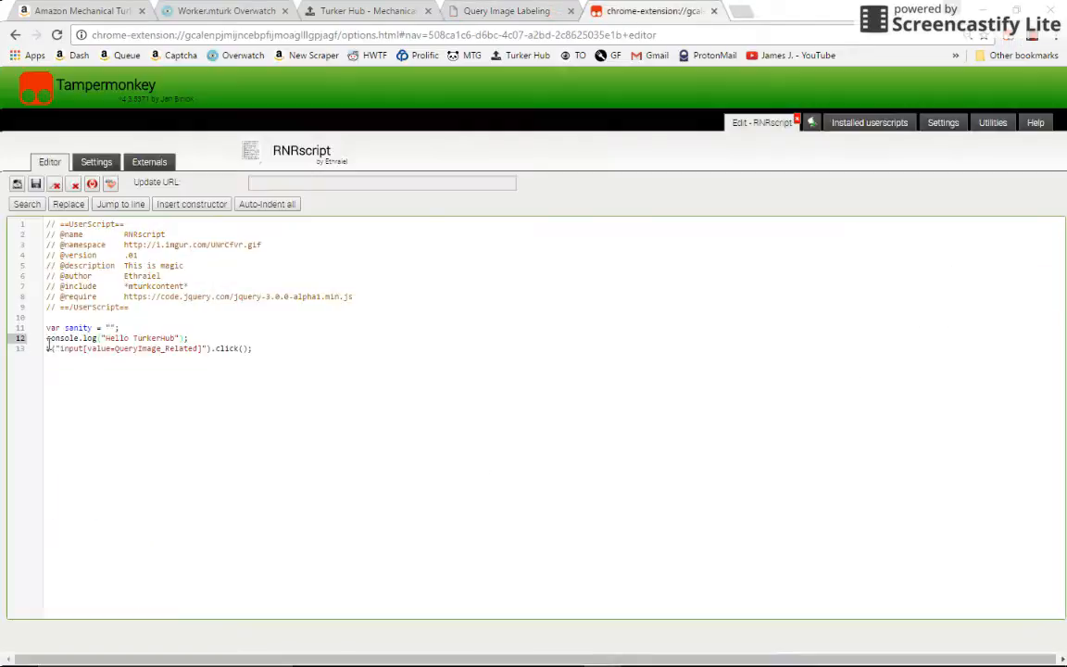
triple_click(149, 348)
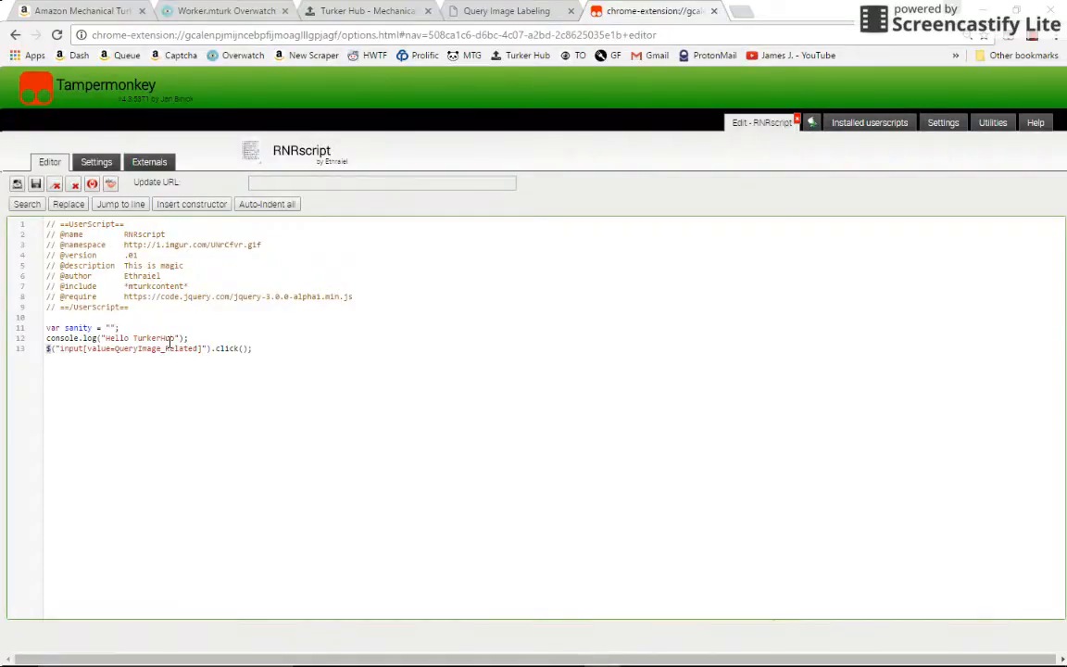
double_click(141, 338)
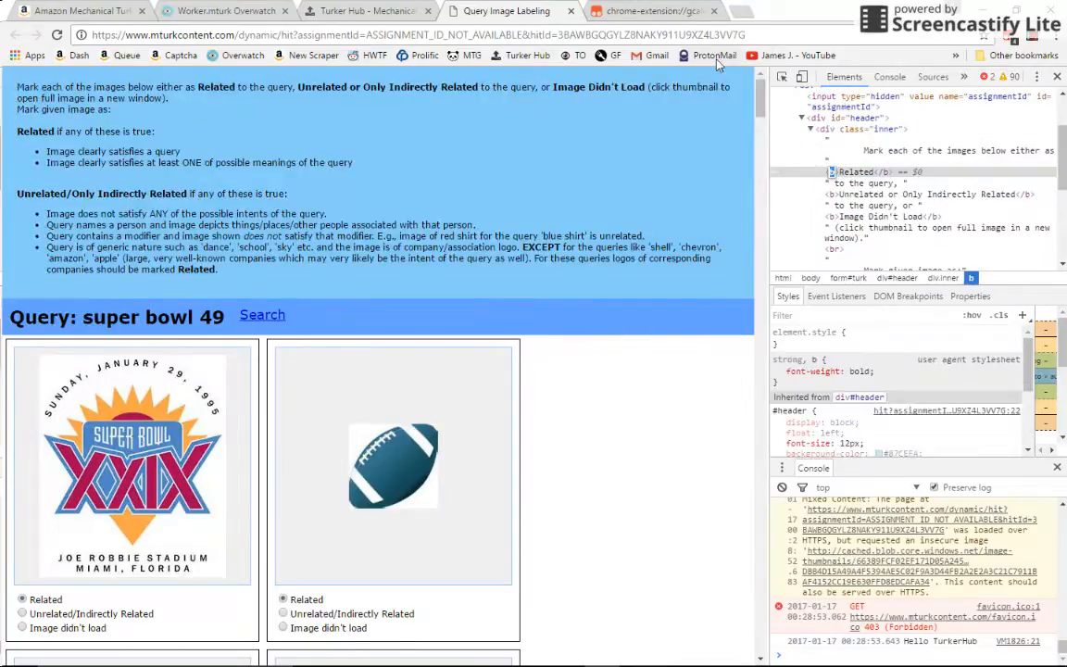
- Change the log line to console.log($("b").text()) and save RNRscript
click(653, 10)
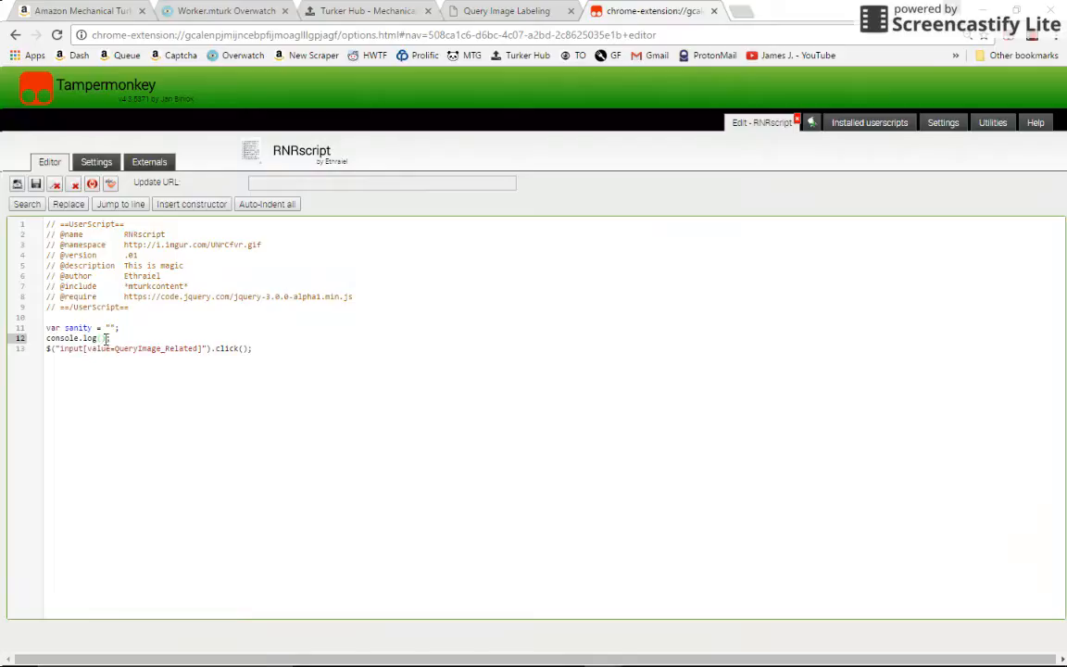
mouse_move(255, 334)
text($(")
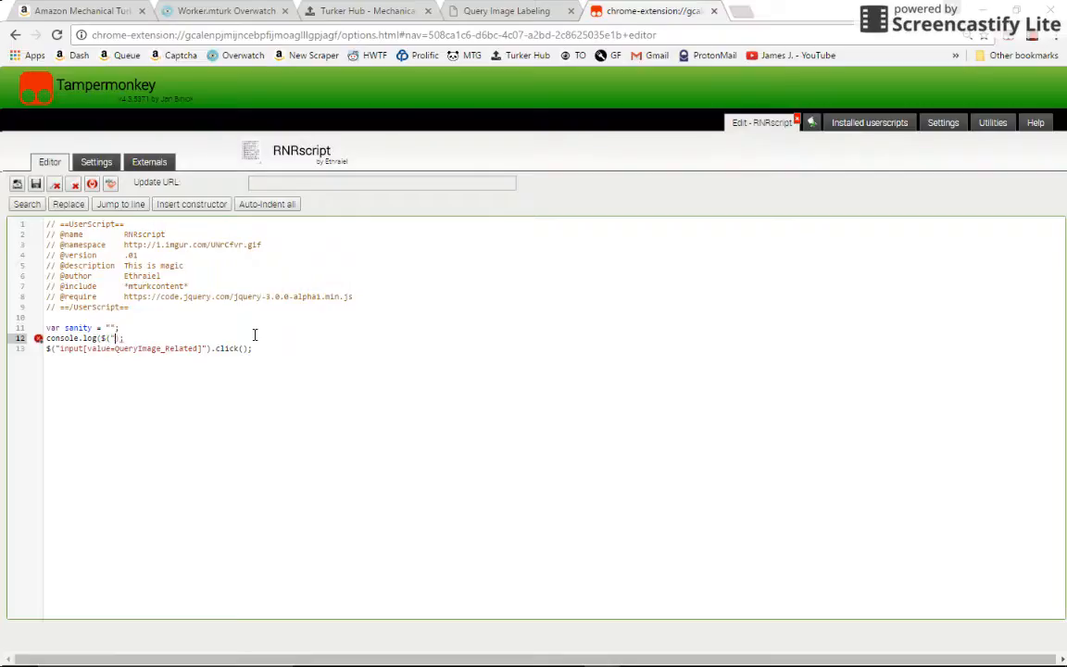
text(b").)
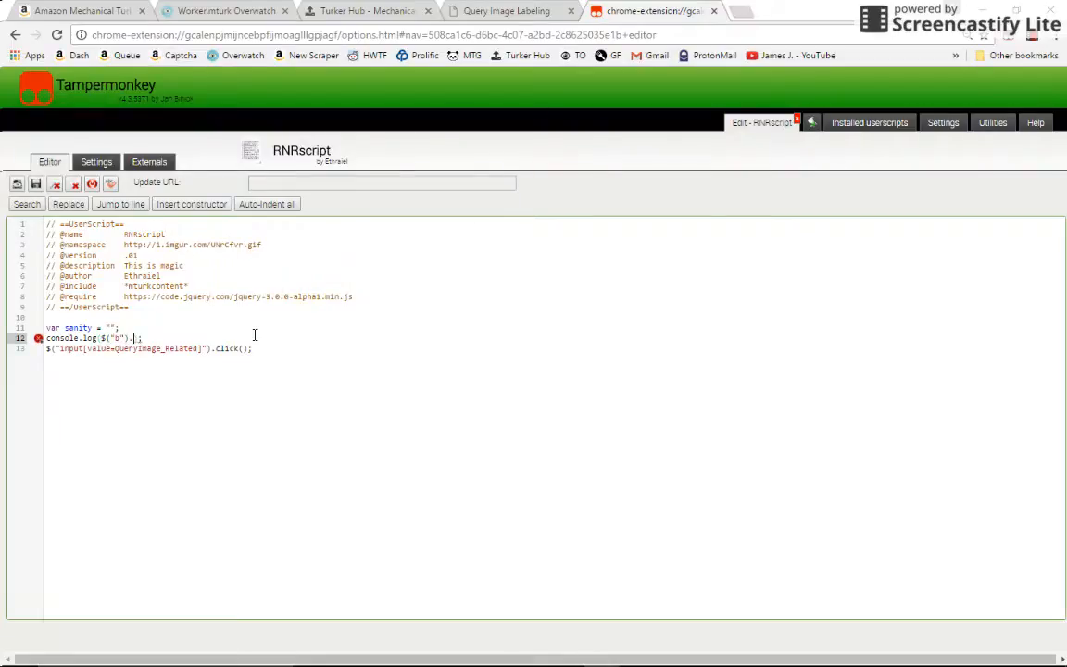
text(text()
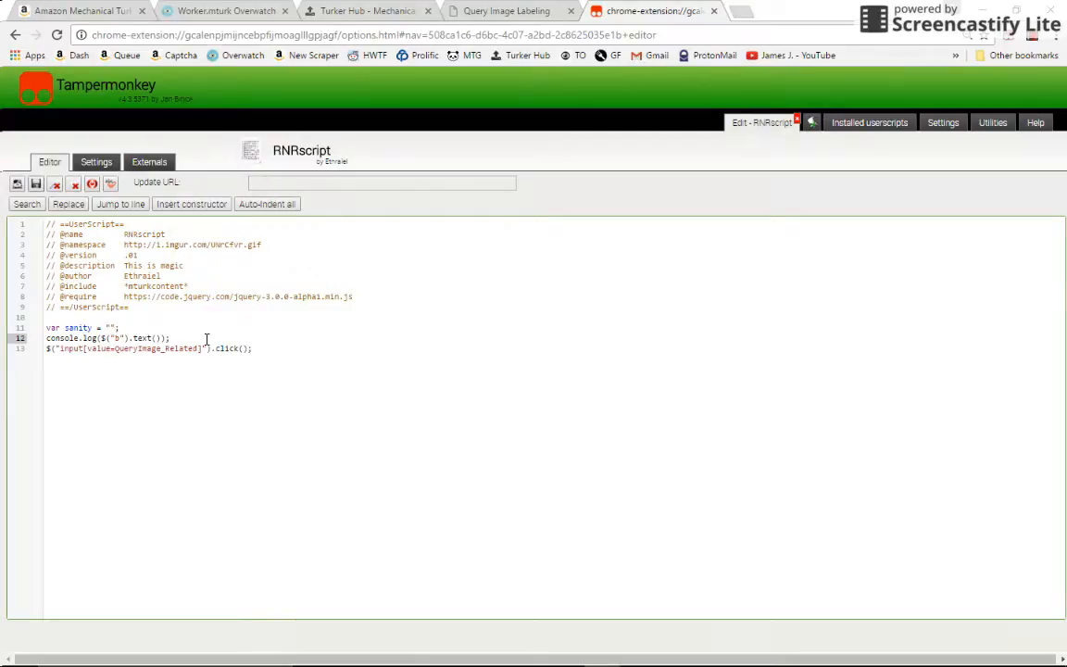
click(36, 183)
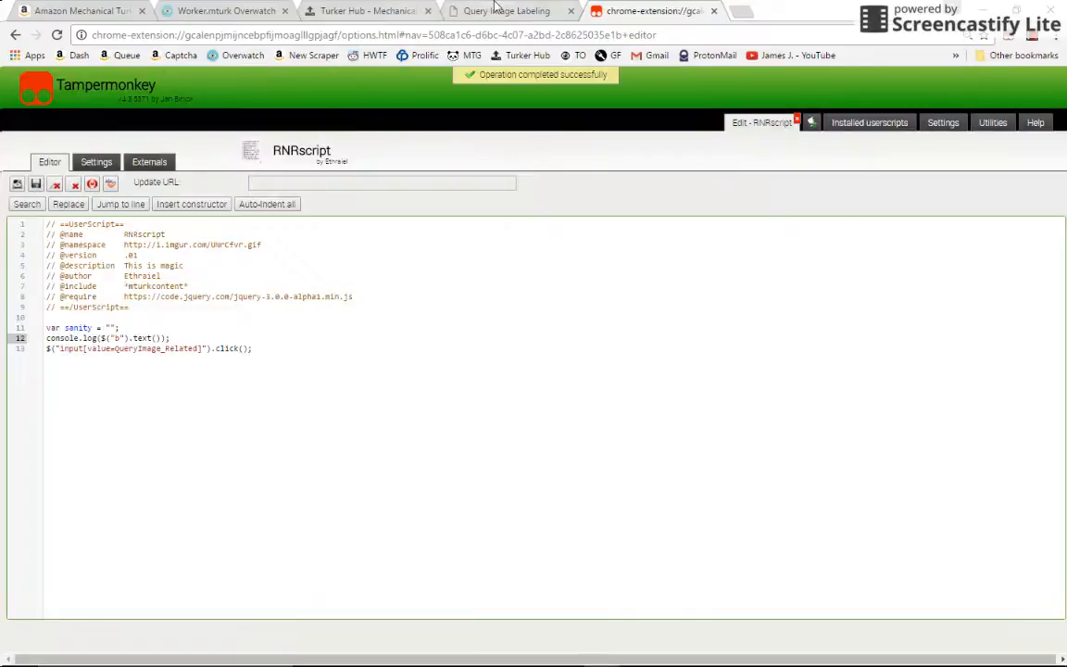
- View all bold header texts printed run together in the HIT console
click(505, 10)
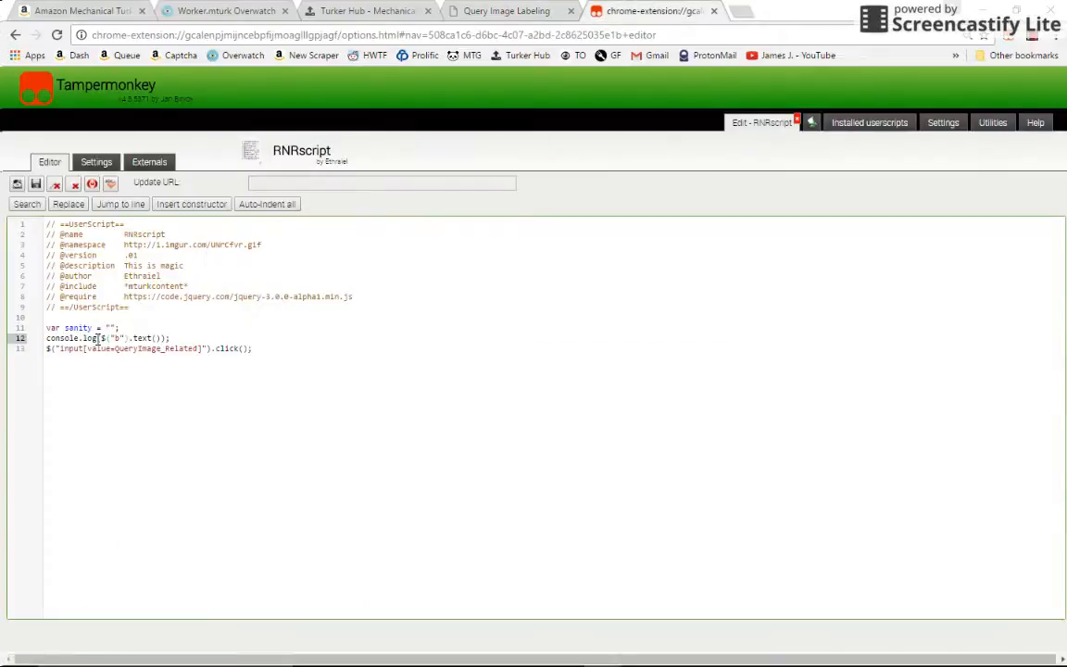
double_click(115, 338)
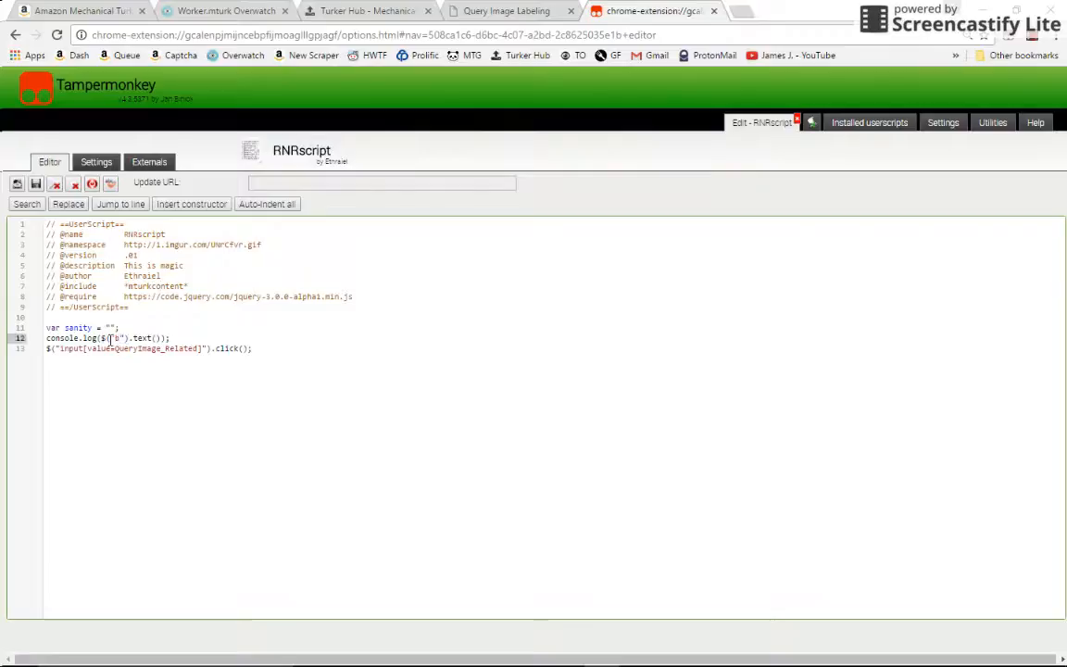
click(510, 10)
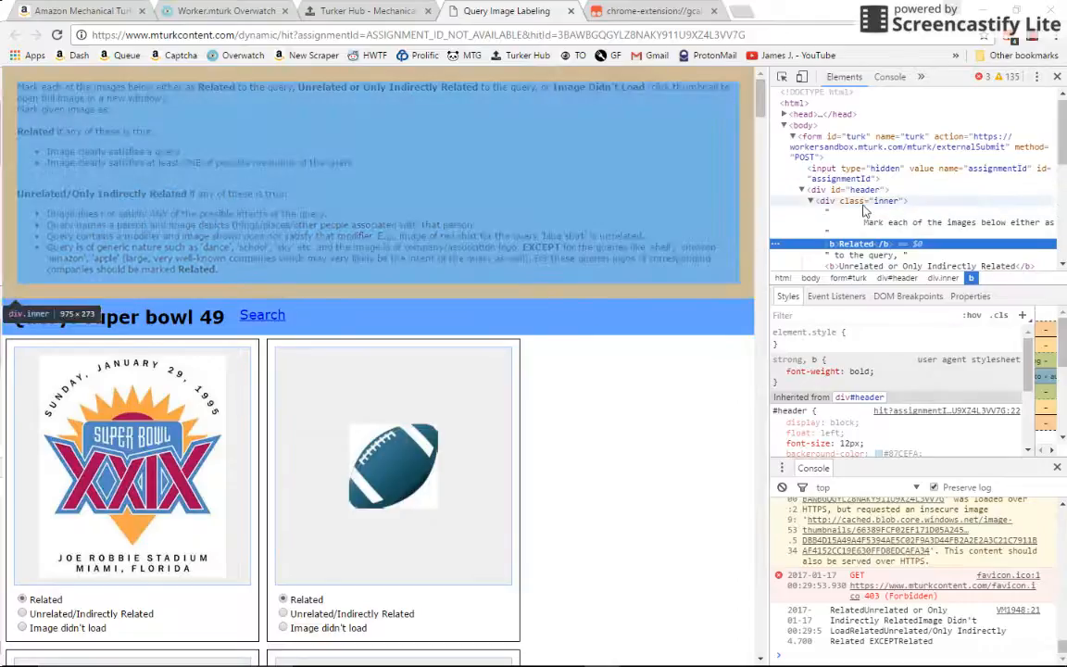
click(653, 11)
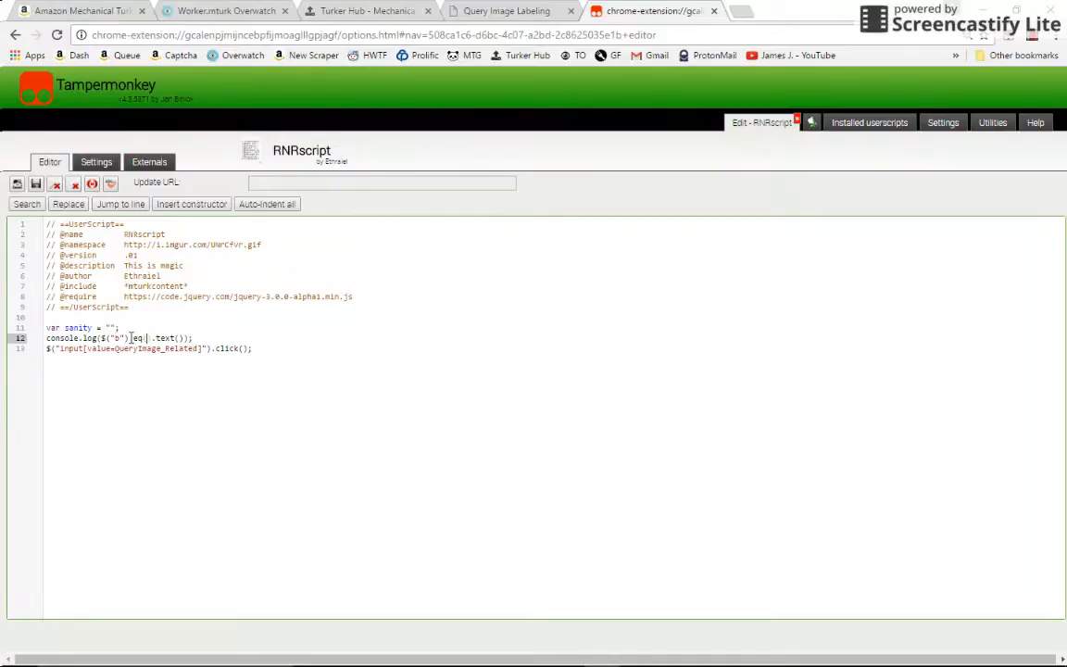
- Insert .eq(0) before .text() and confirm the HIT console prints only Related
click(510, 10)
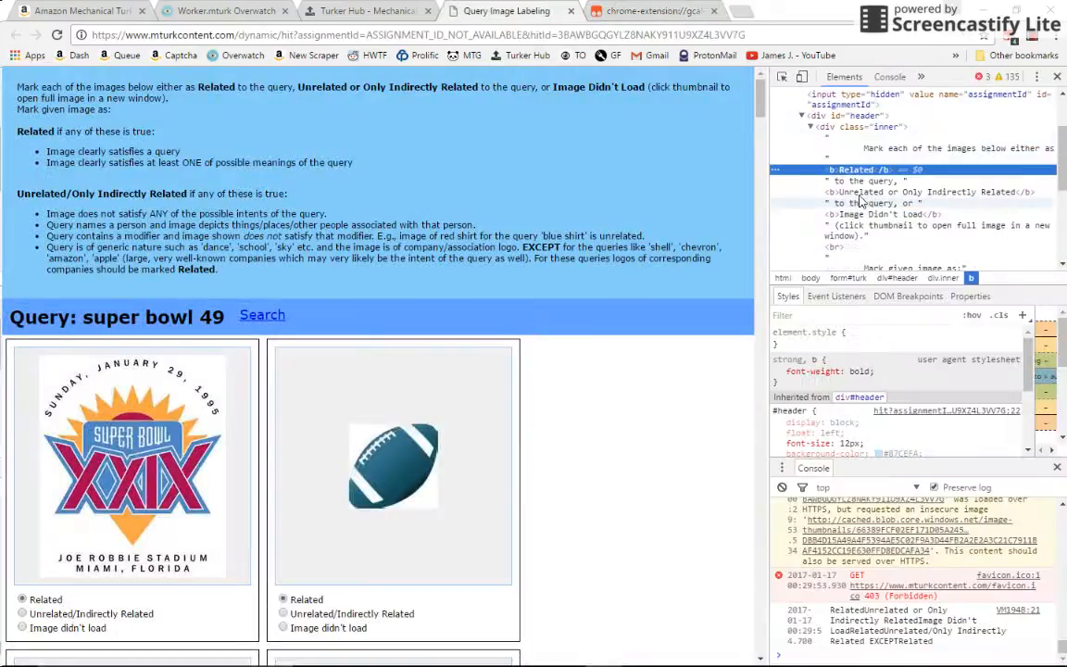
click(653, 10)
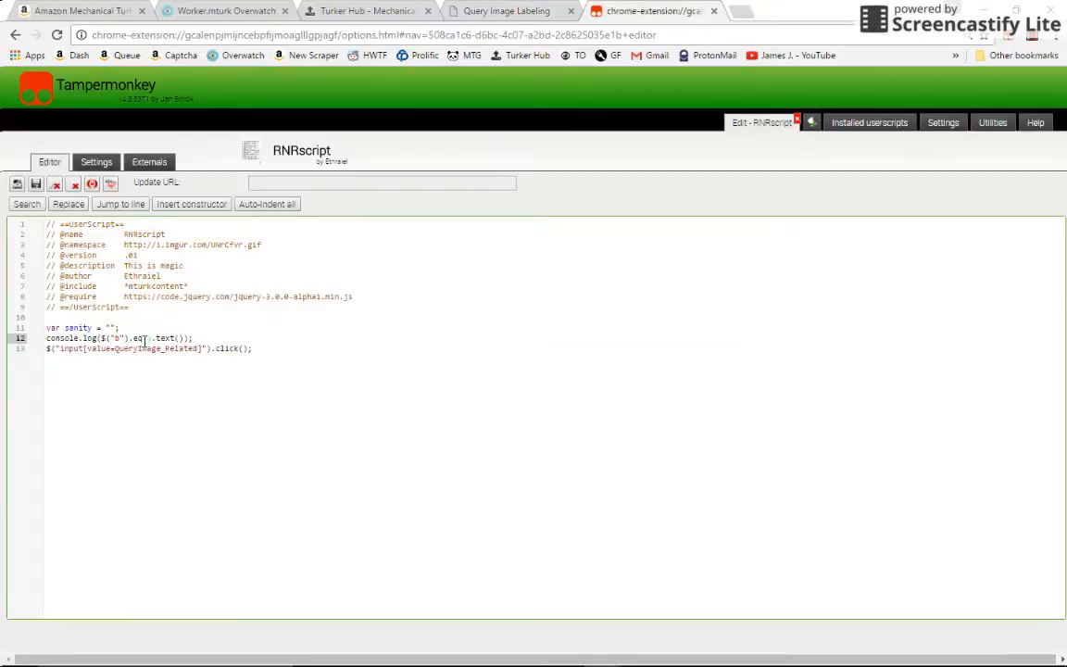
text(0)
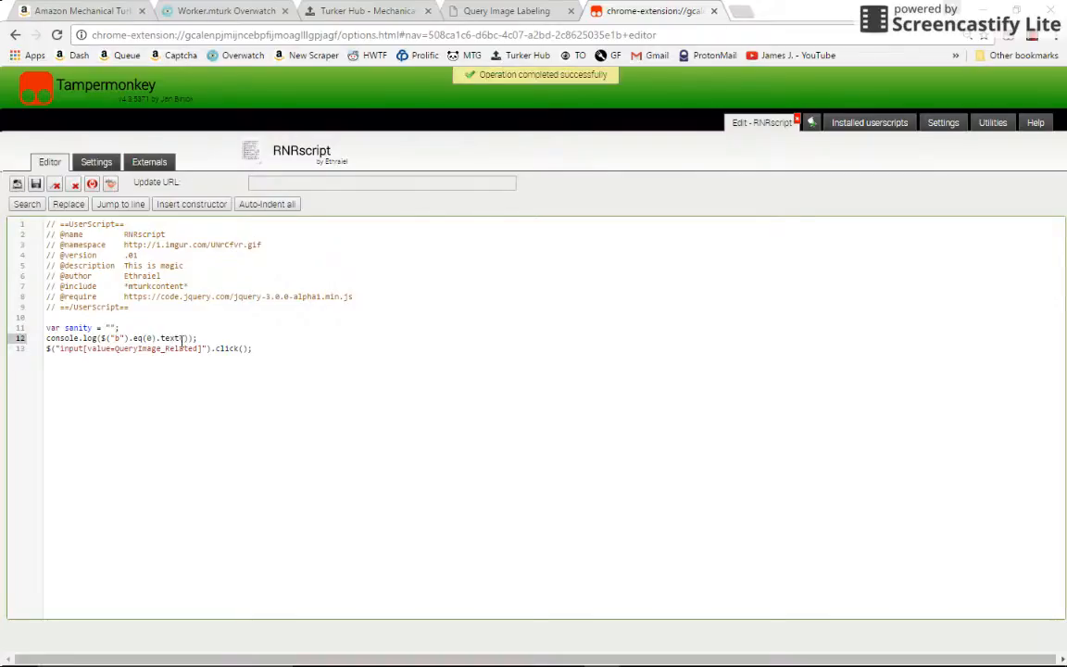
click(505, 11)
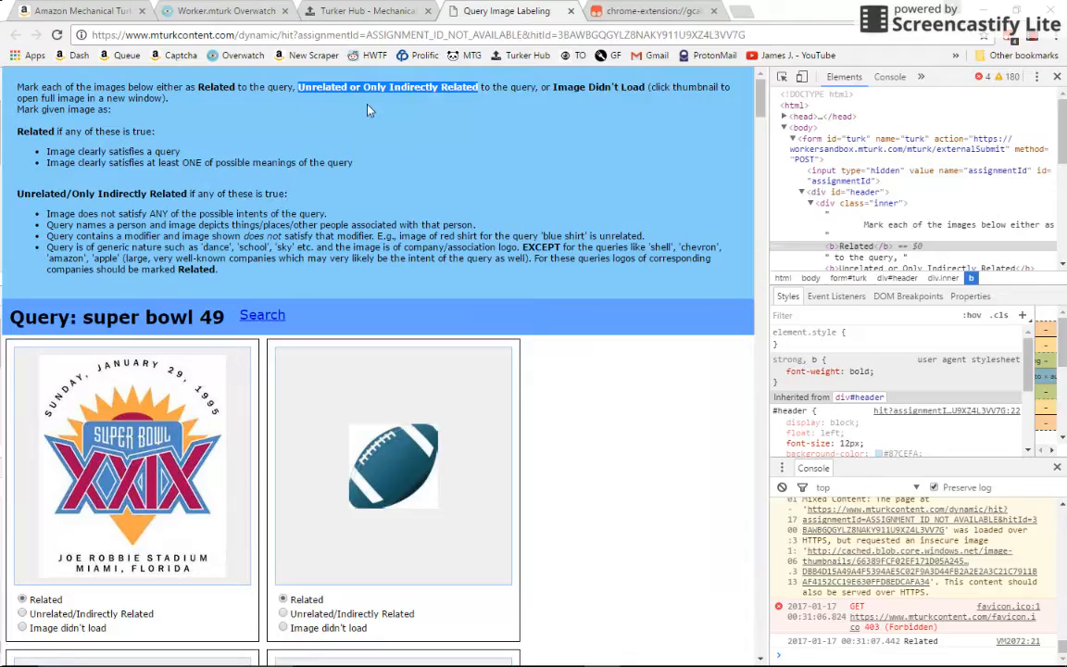
double_click(217, 86)
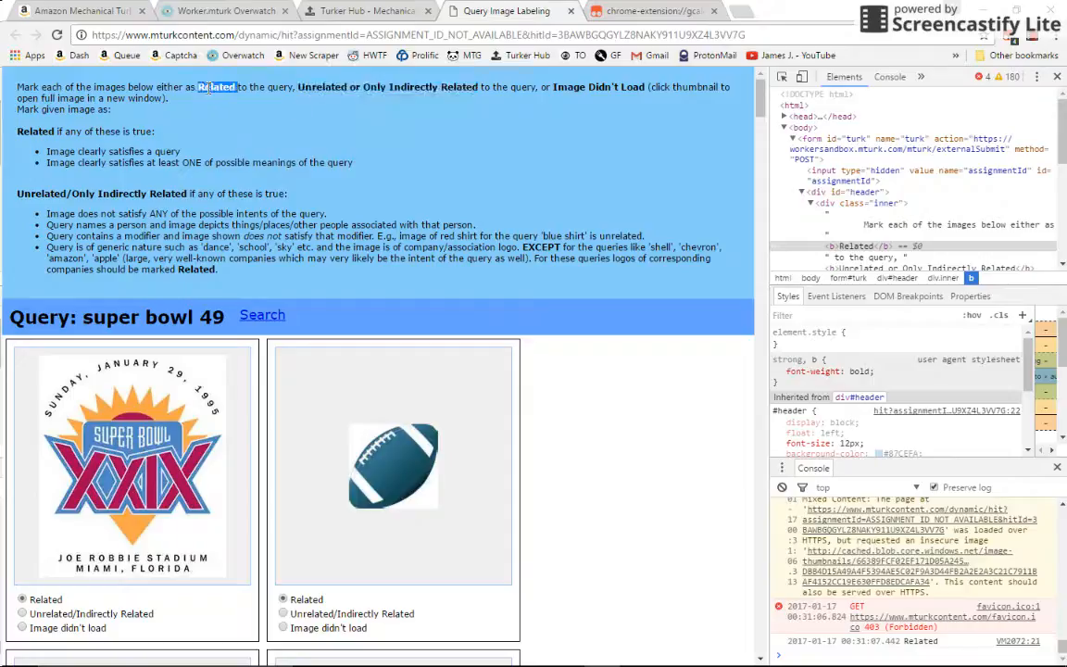
mouse_move(222, 125)
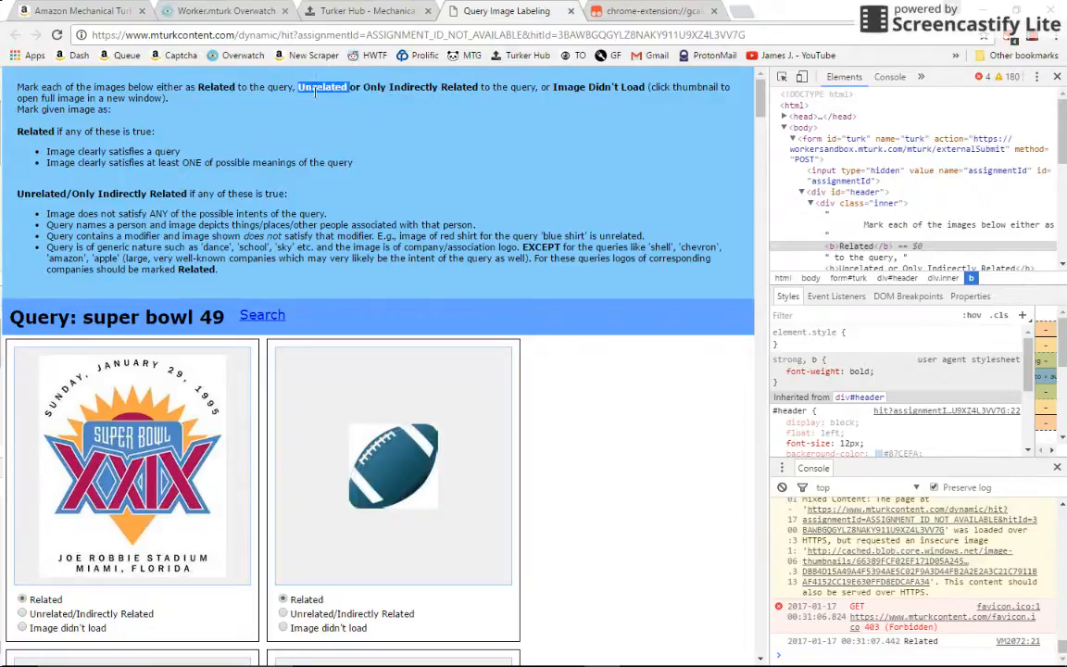
click(649, 10)
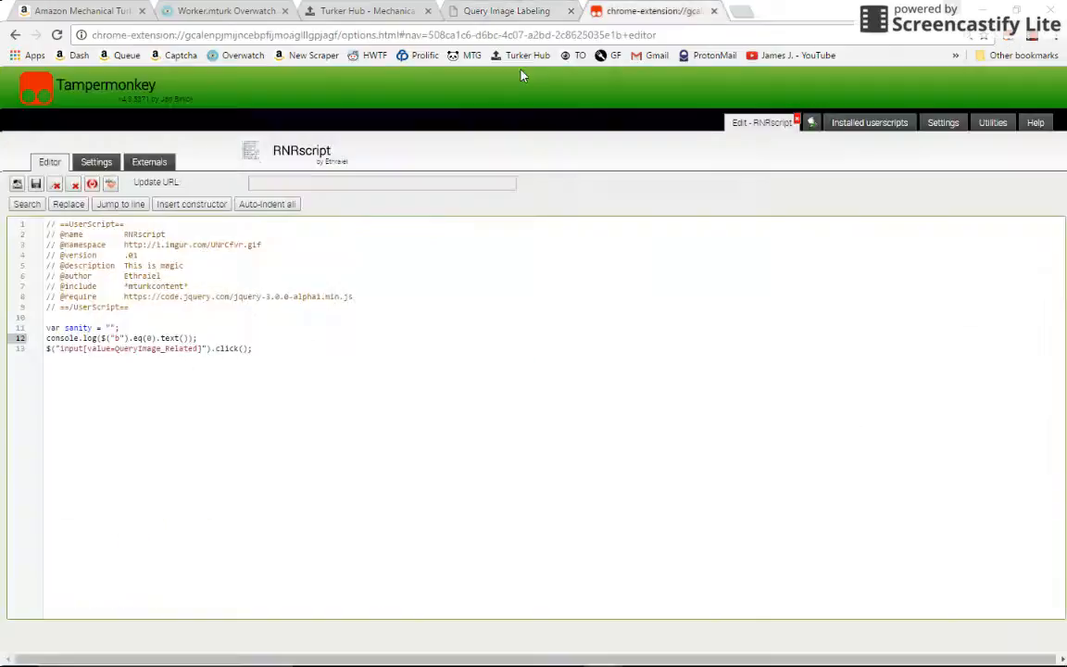
- Save RNRscript, select $("b").eq(1).text(), and check the second header in the console
right_click(109, 329)
text(1)
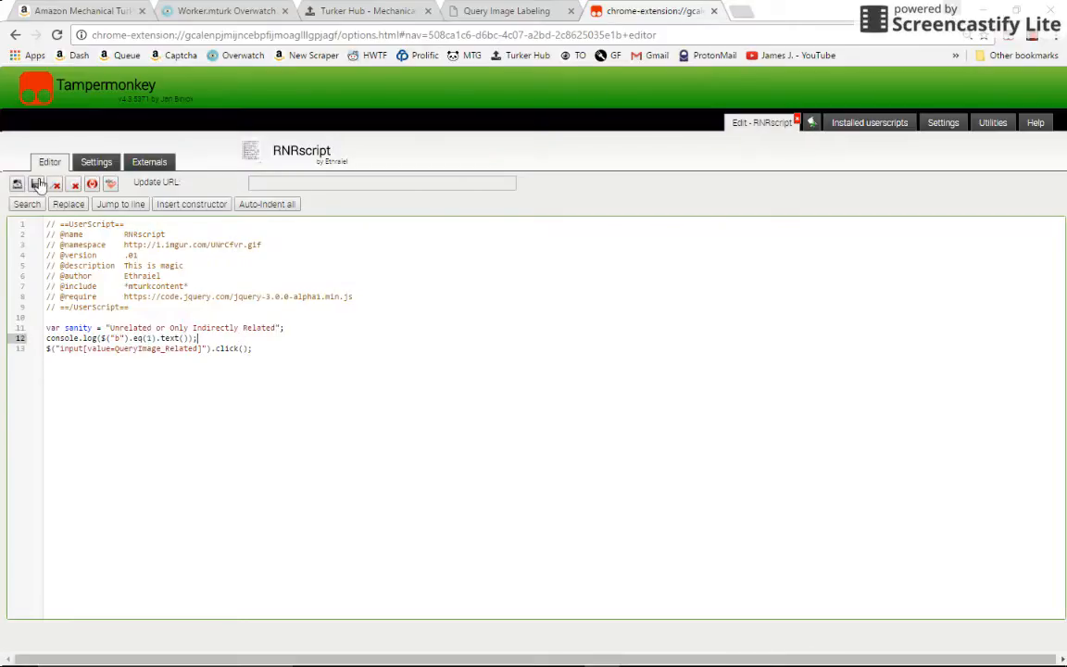
click(36, 183)
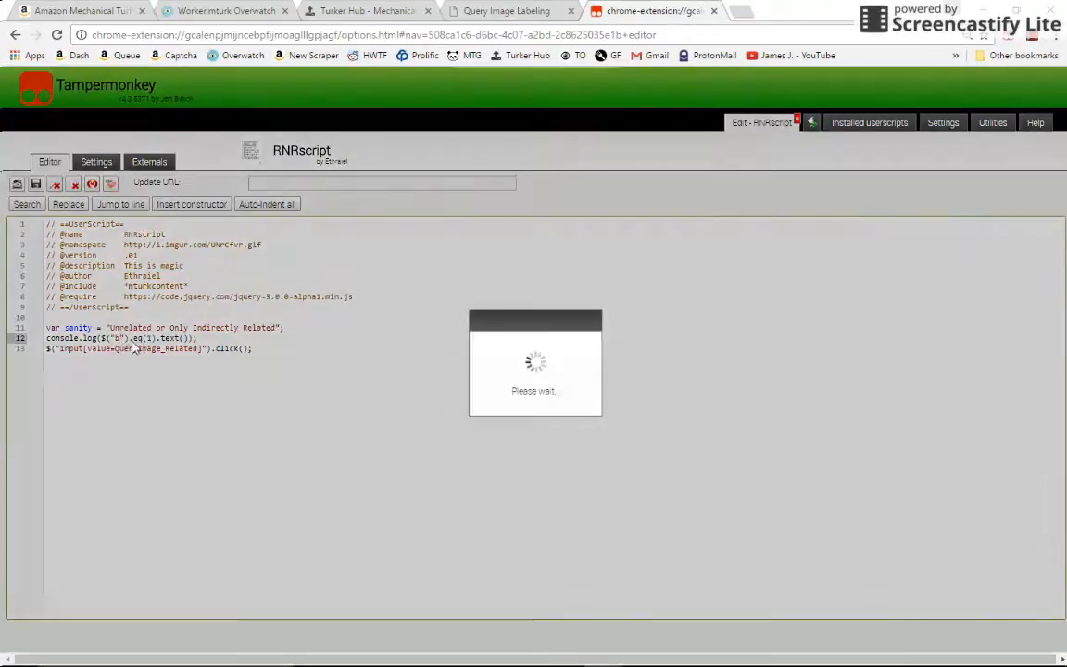
click(35, 182)
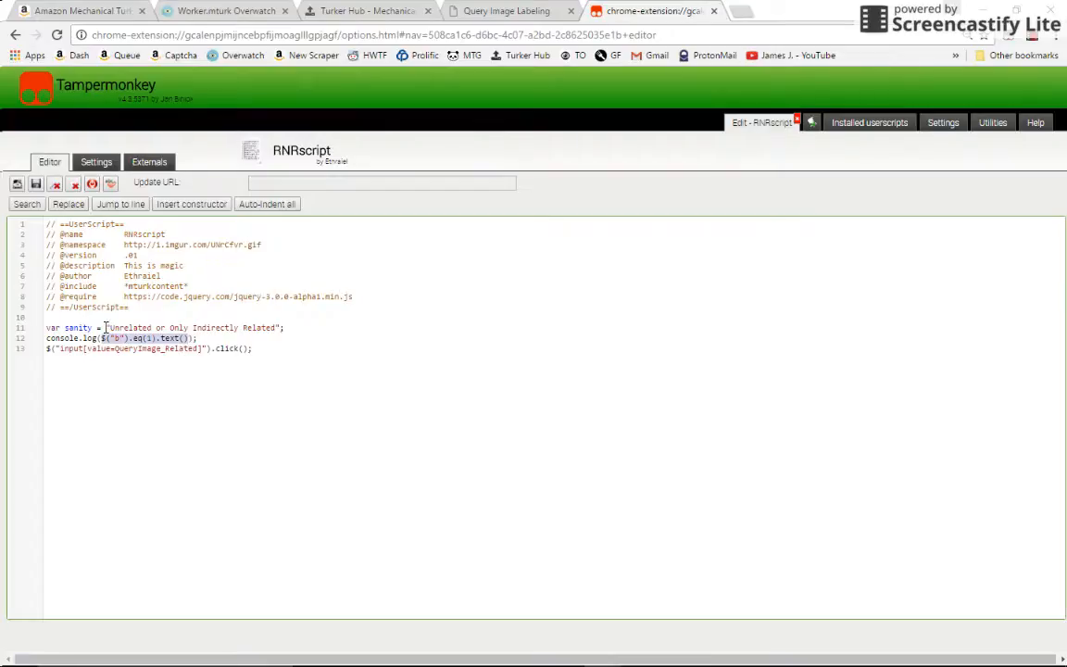
click(510, 11)
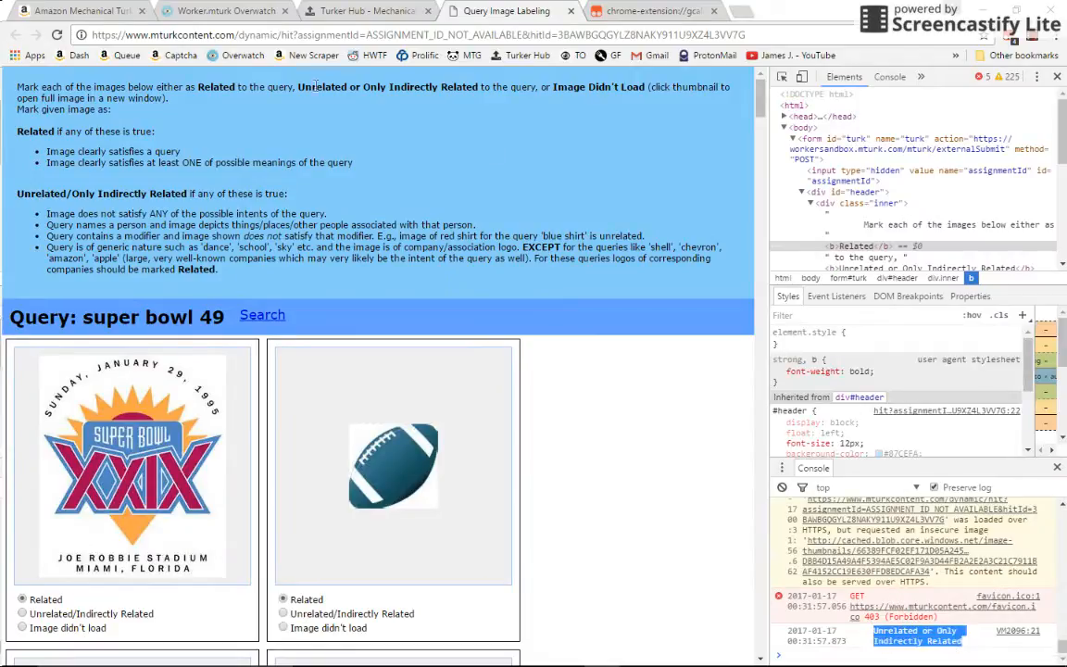
click(653, 10)
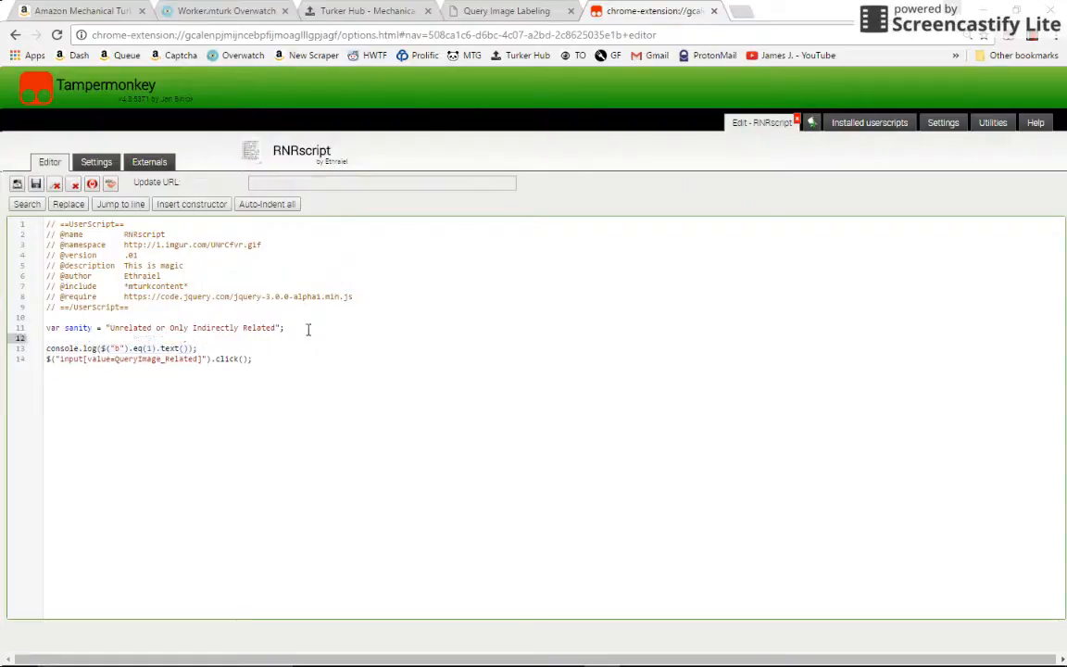
- Wrap the log and click lines in if($("b").eq(1).text() === sanity), log "Running", and save
text(if(){)
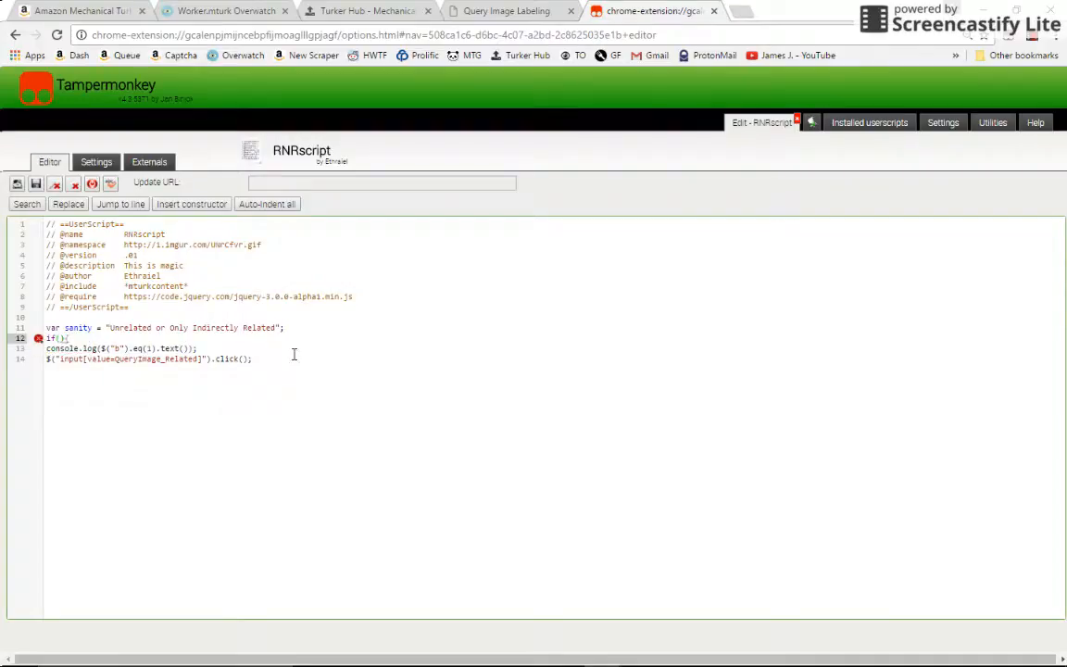
key(enter)
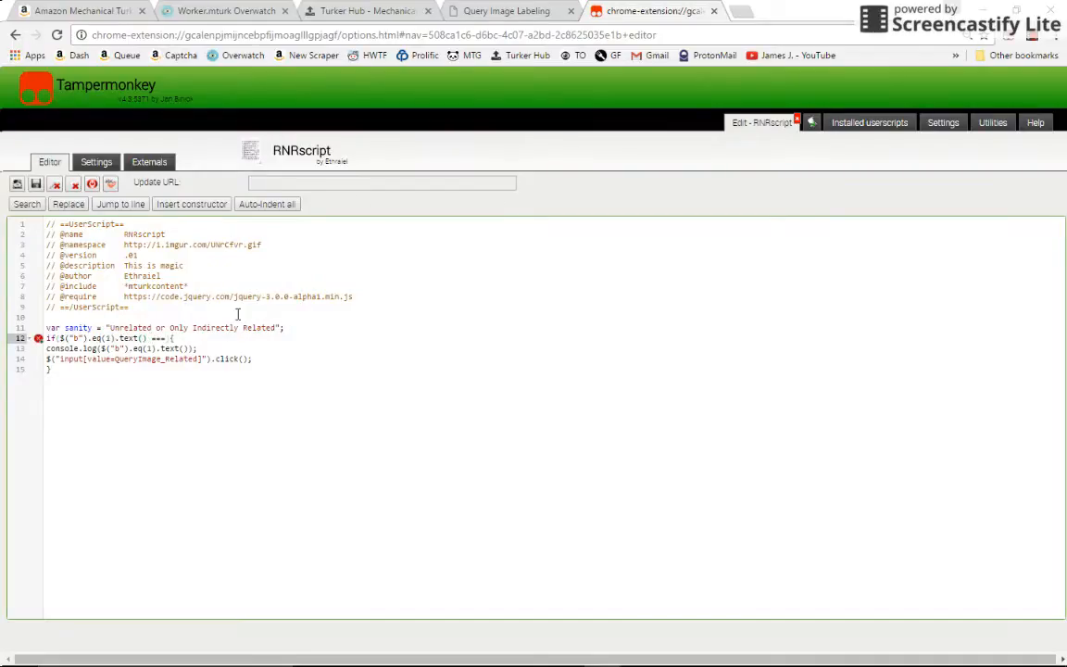
text(sanity))
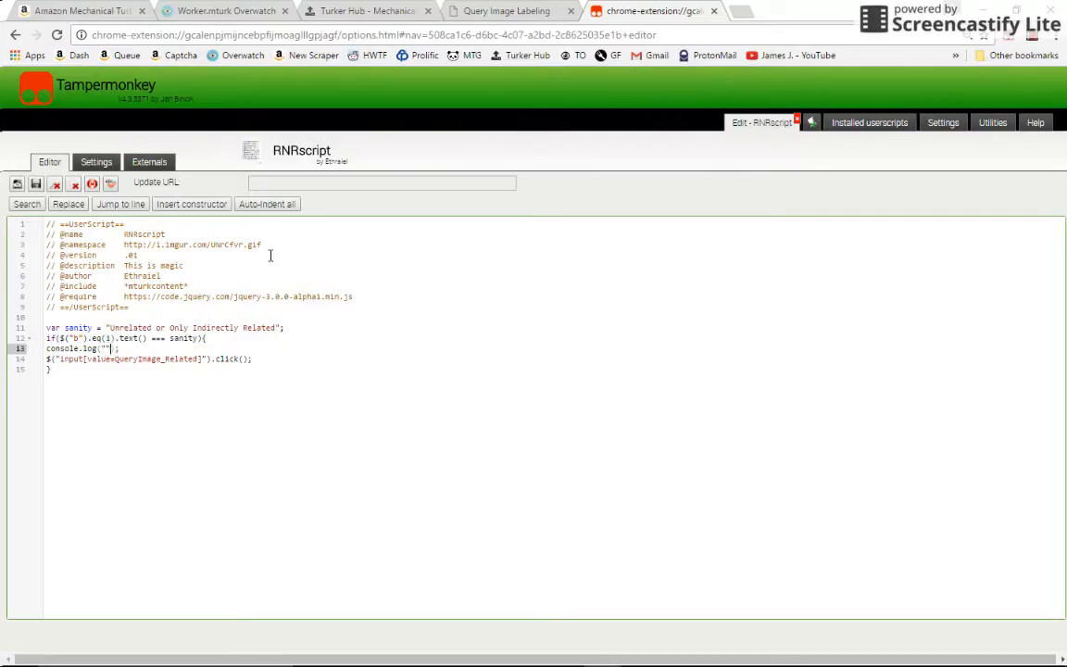
text(Running)
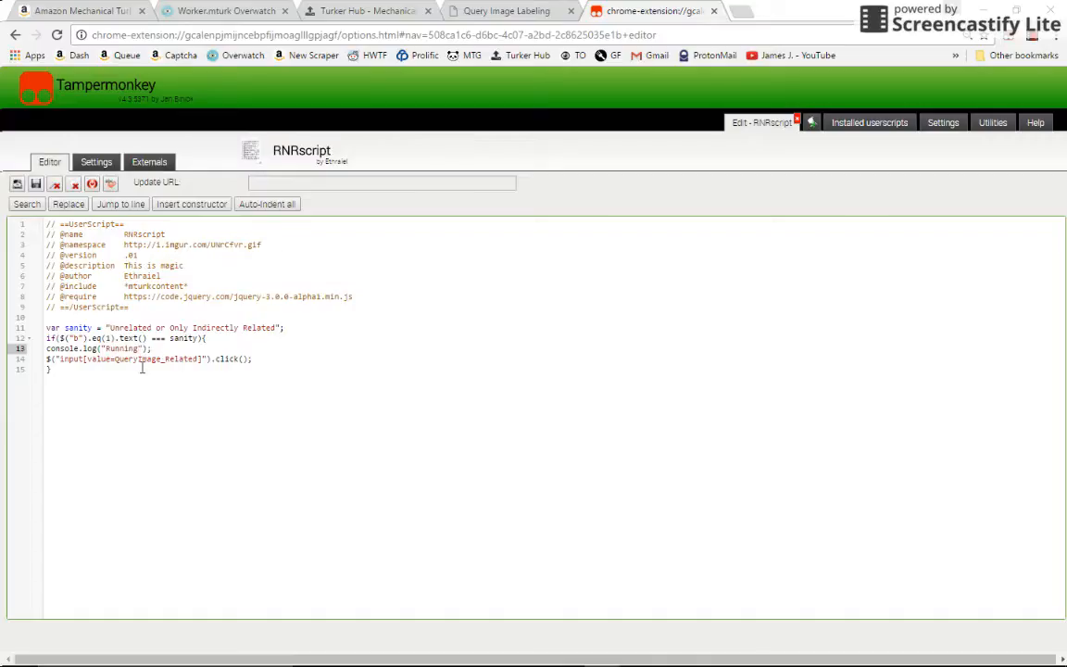
triple_click(148, 358)
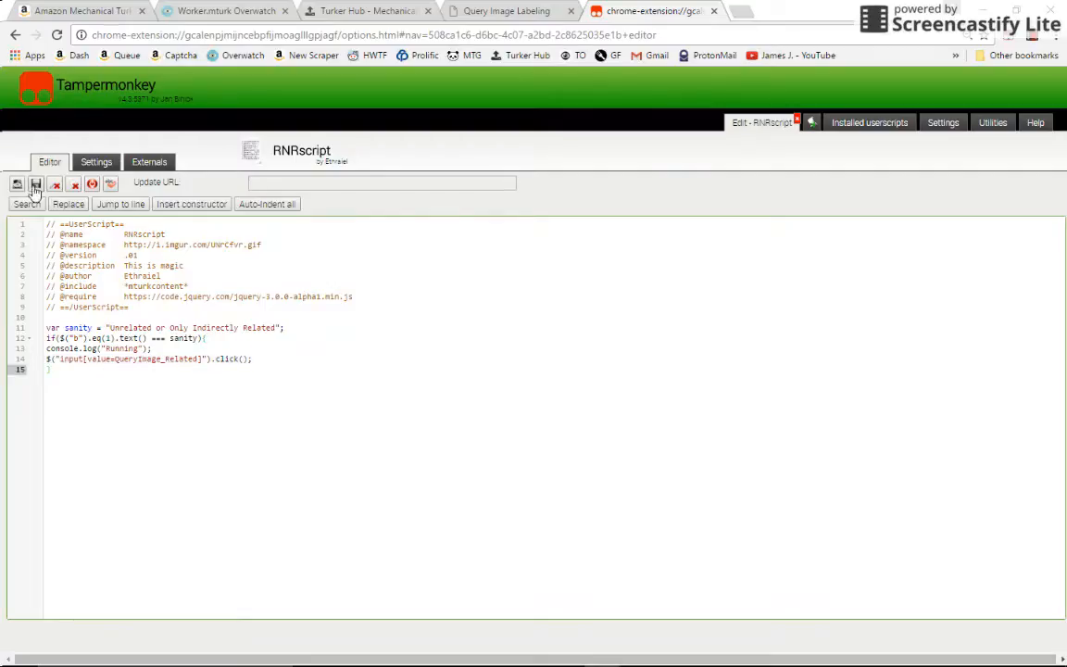
click(36, 184)
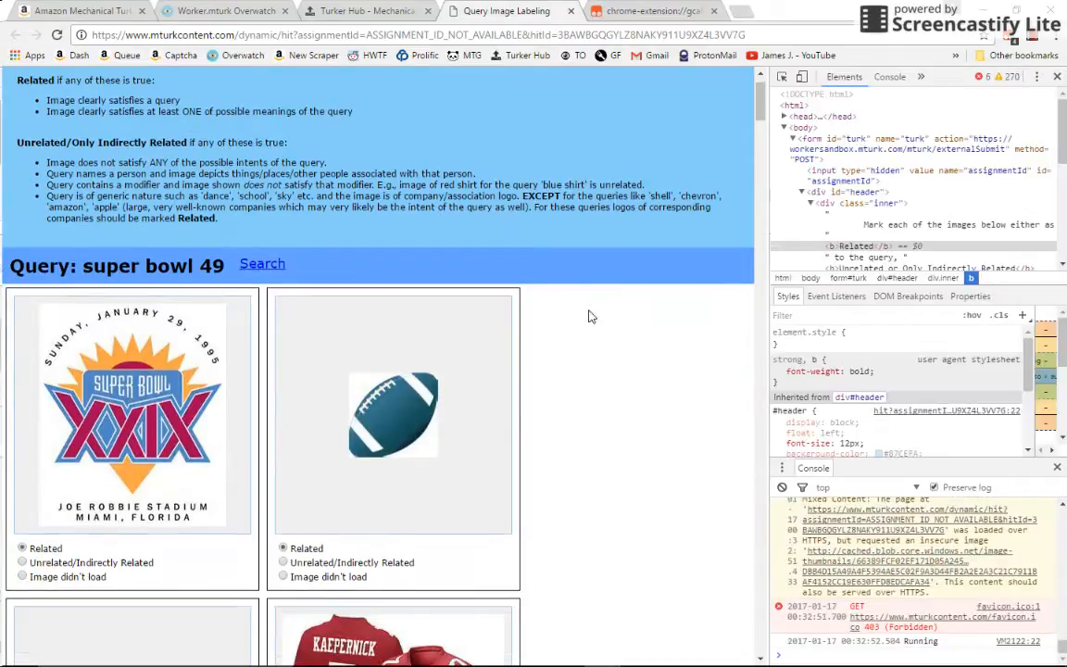
- Append UL to the sanity string, save, and reload the HIT page
scroll(down, 3)
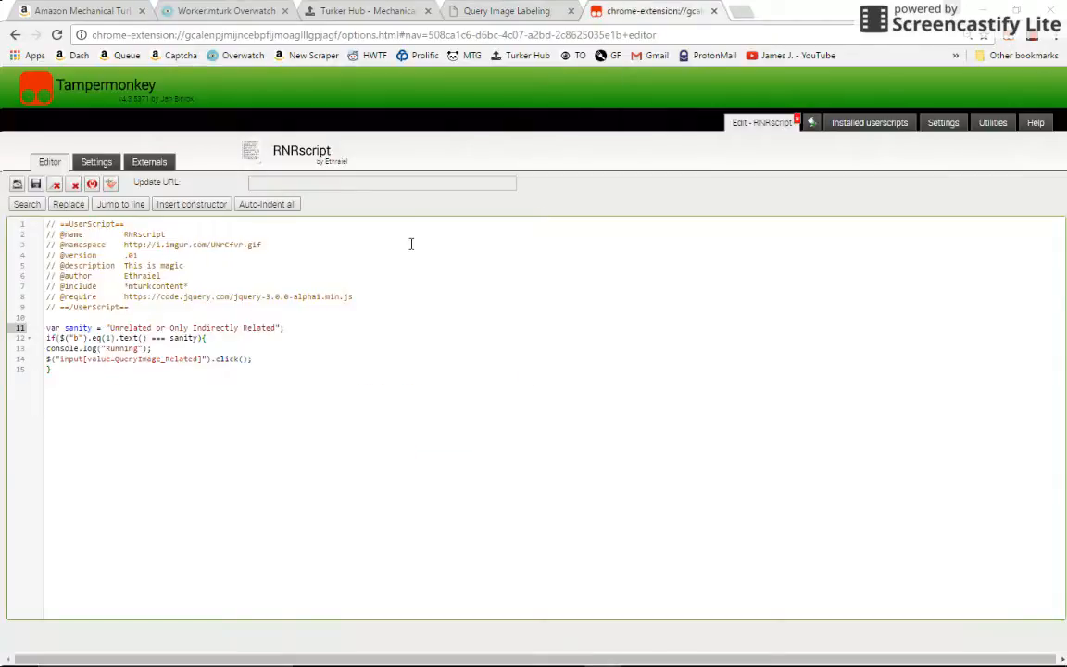
text(UL)
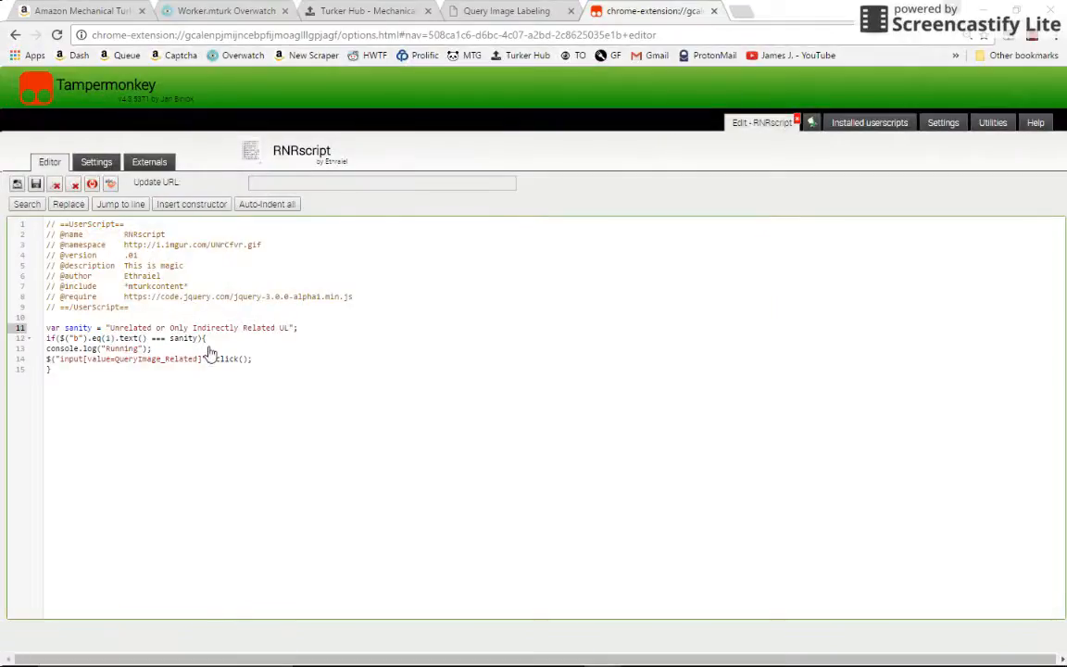
click(16, 182)
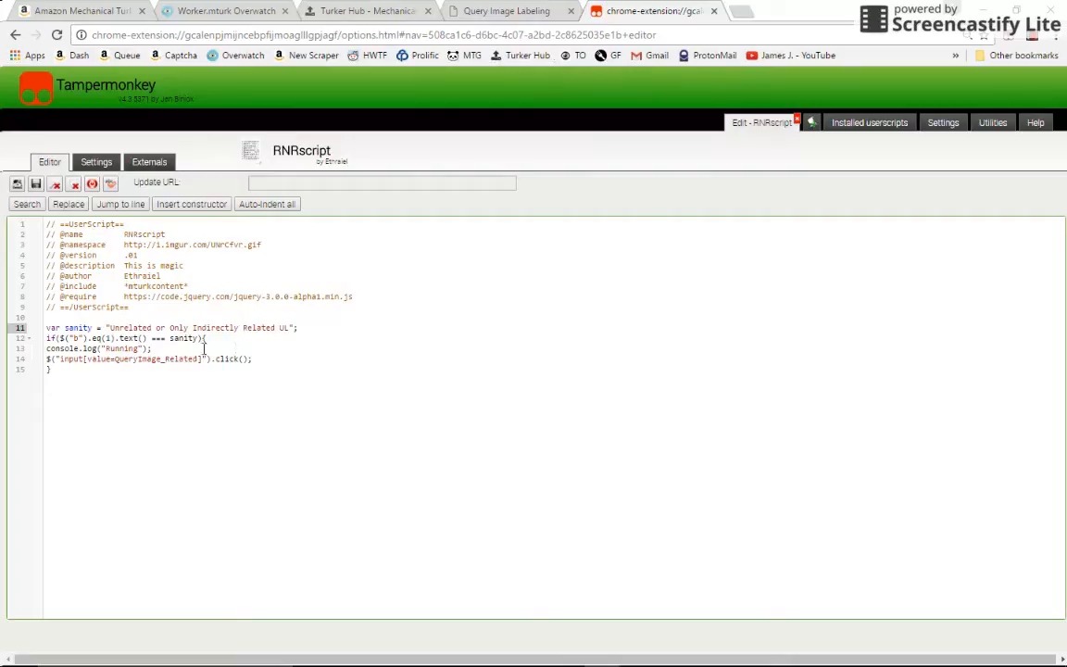
mouse_move(289, 327)
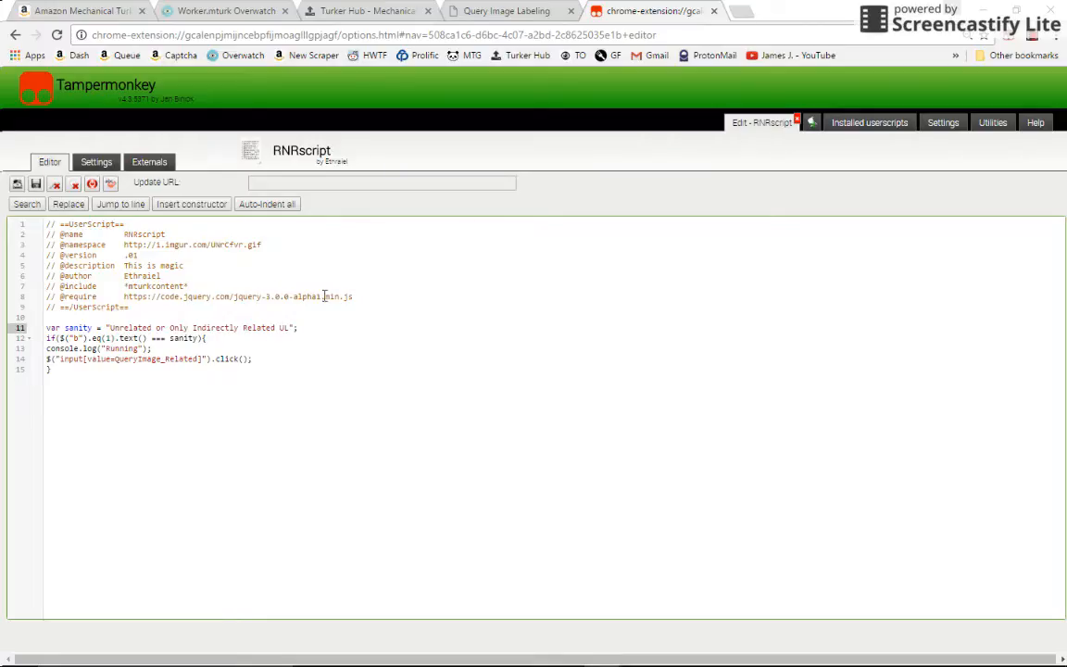
click(508, 10)
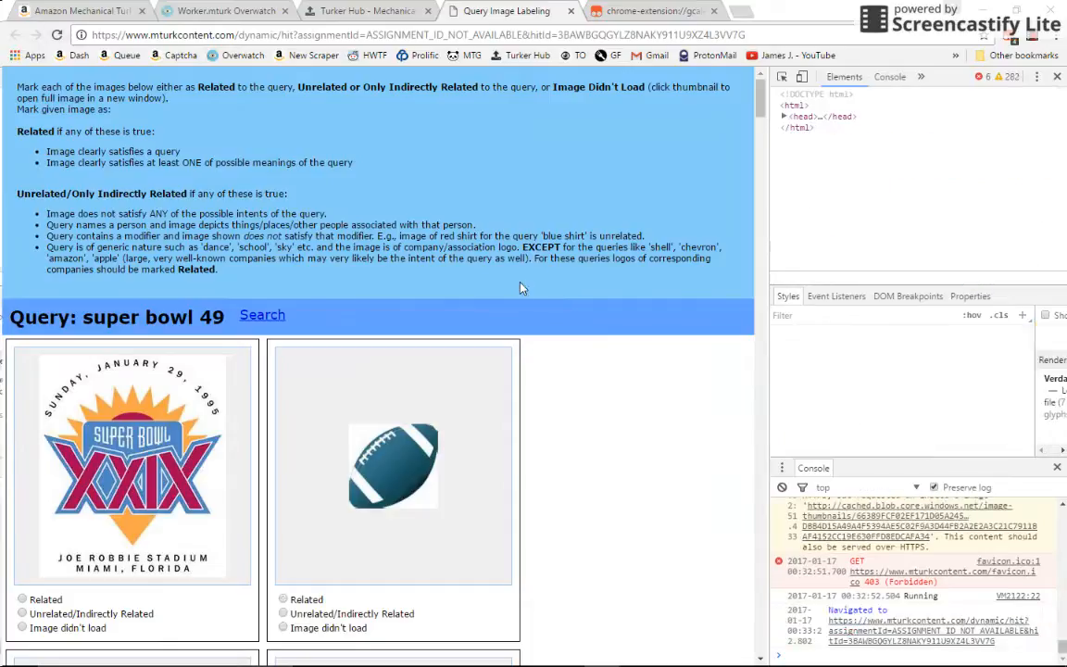
- Confirm the HIT images stay unmarked, then save with sanity restored without UL
scroll(down, 3)
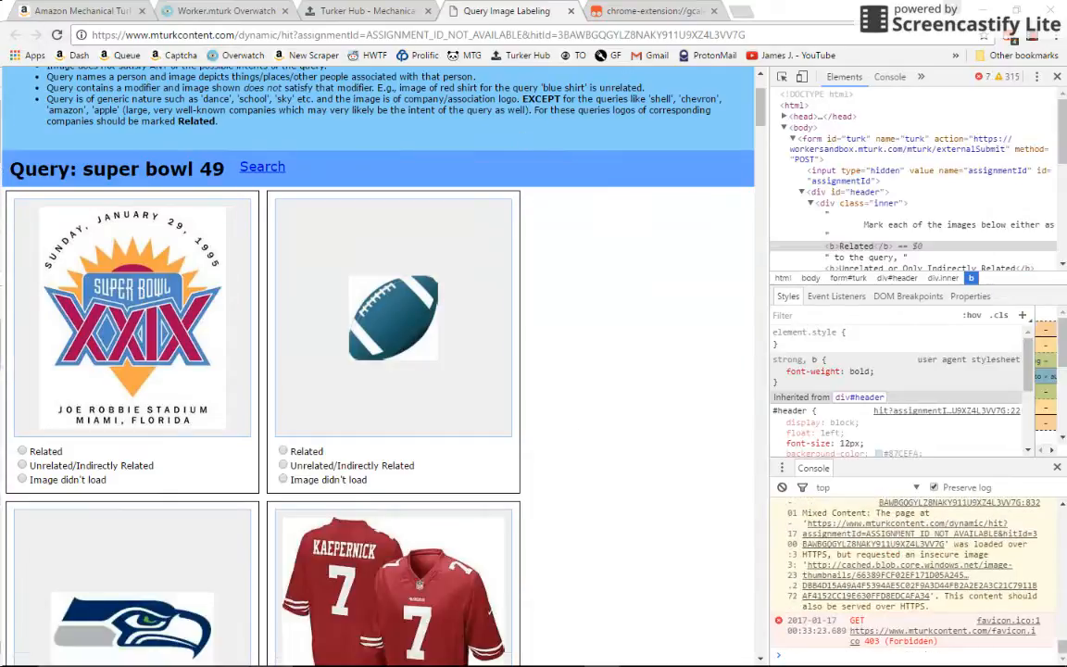
scroll(down, 3)
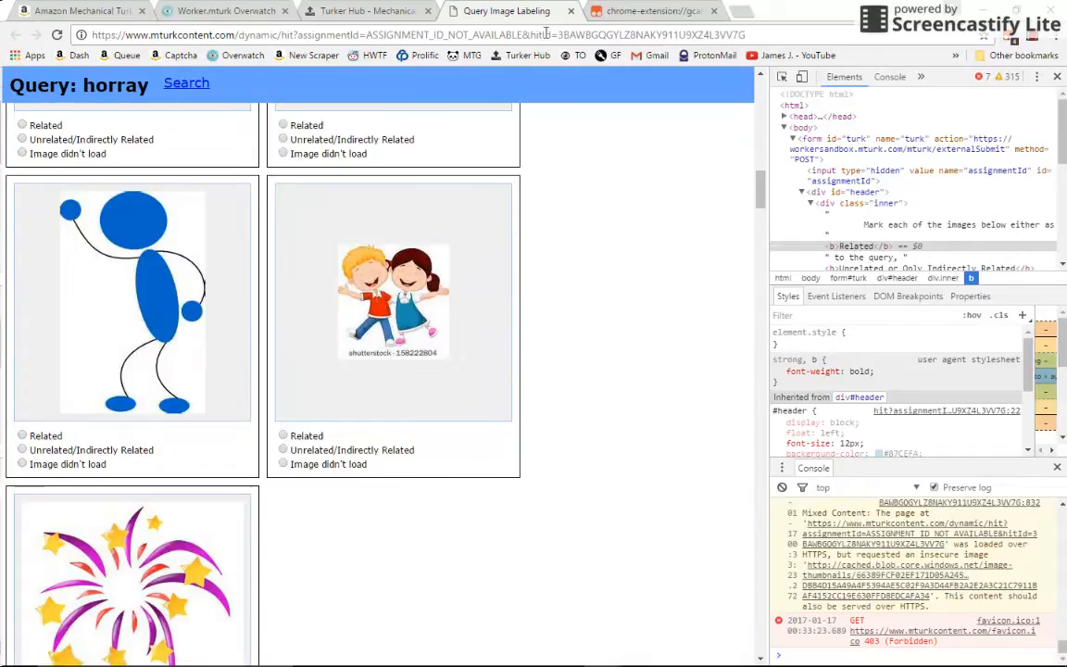
click(648, 10)
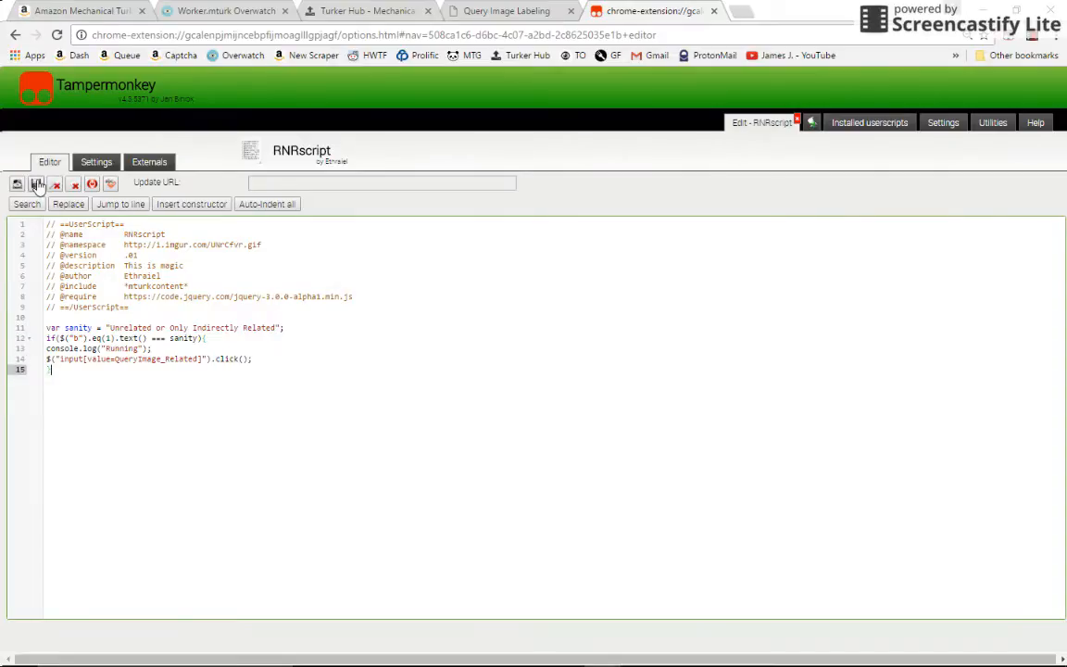
click(36, 184)
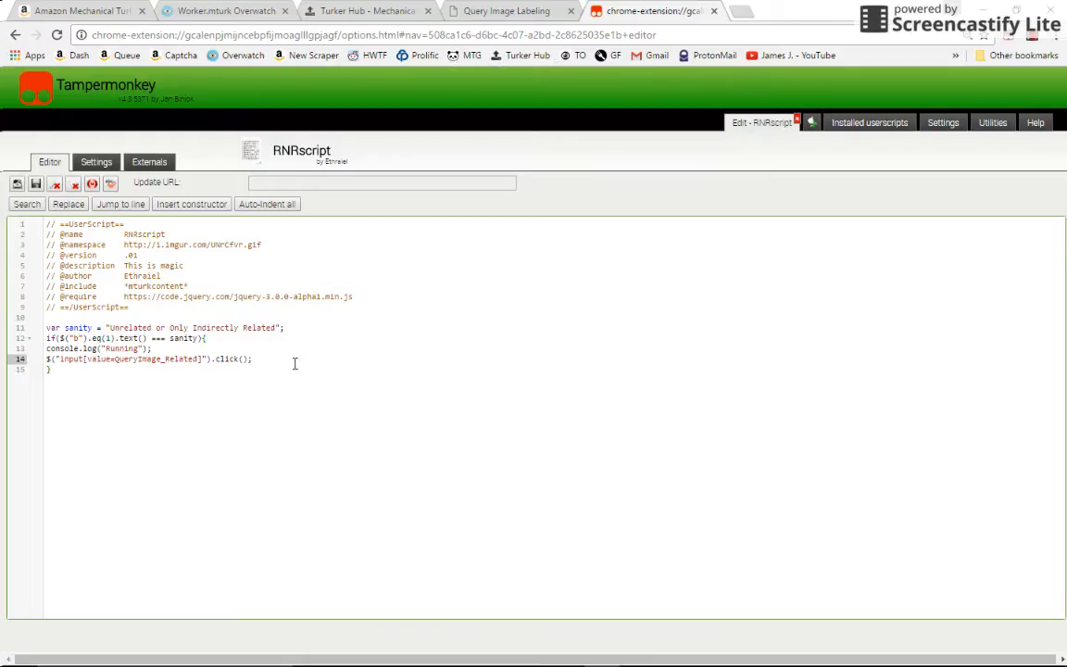
mouse_move(675, 158)
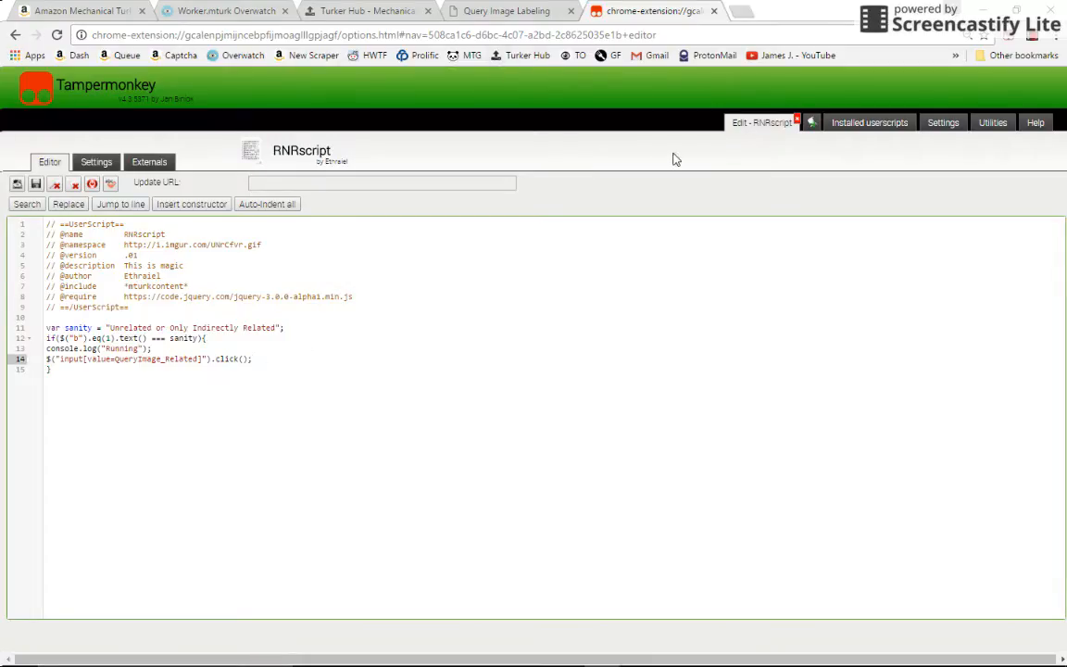